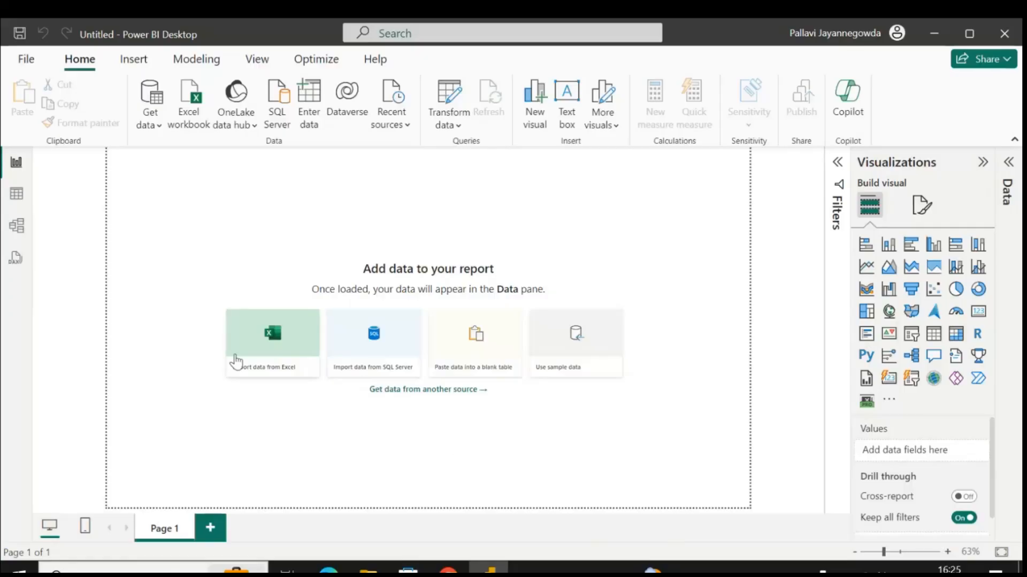
Import from an Excel workbook, choosing the 2264570-Bike_Data_v1 file.
click(149, 101)
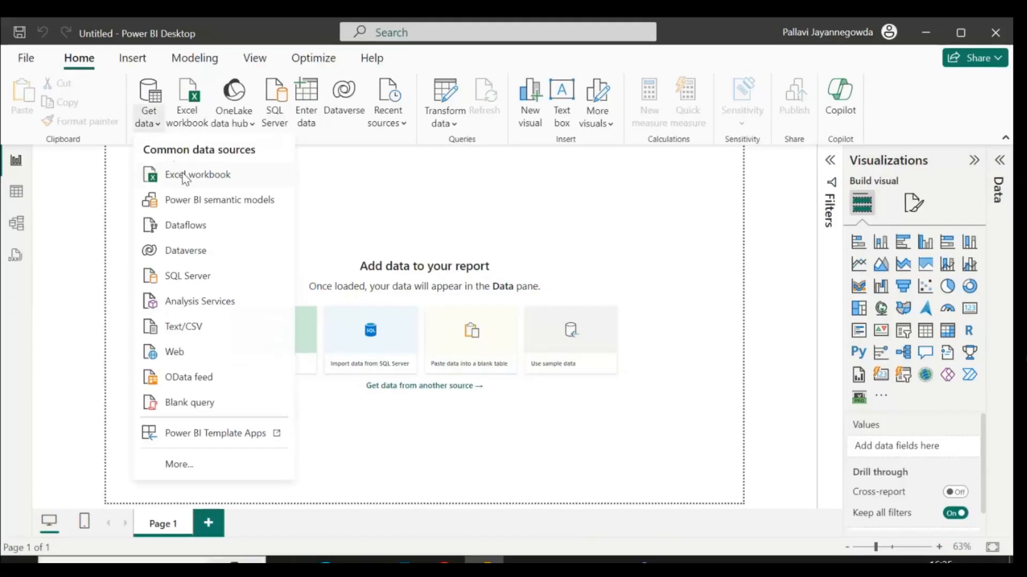
click(197, 174)
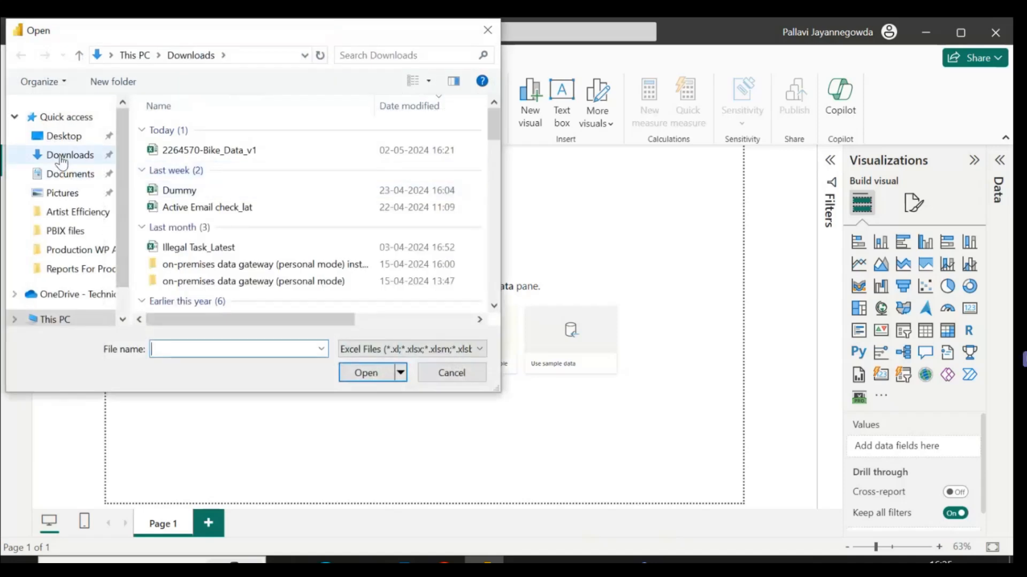
click(209, 149)
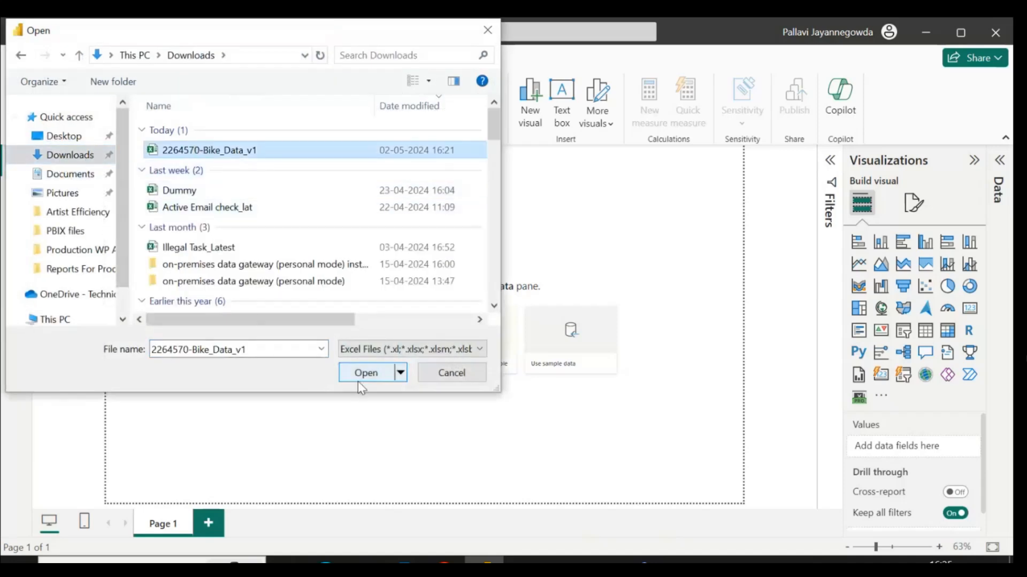
click(366, 372)
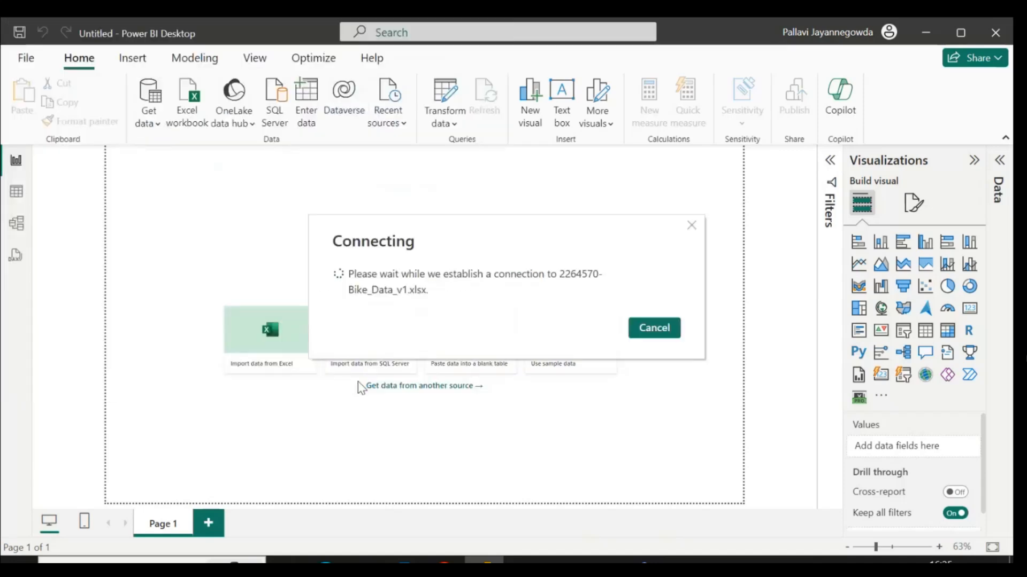
Select the TrainingSample2 sheet in Navigator and load it.
click(653, 327)
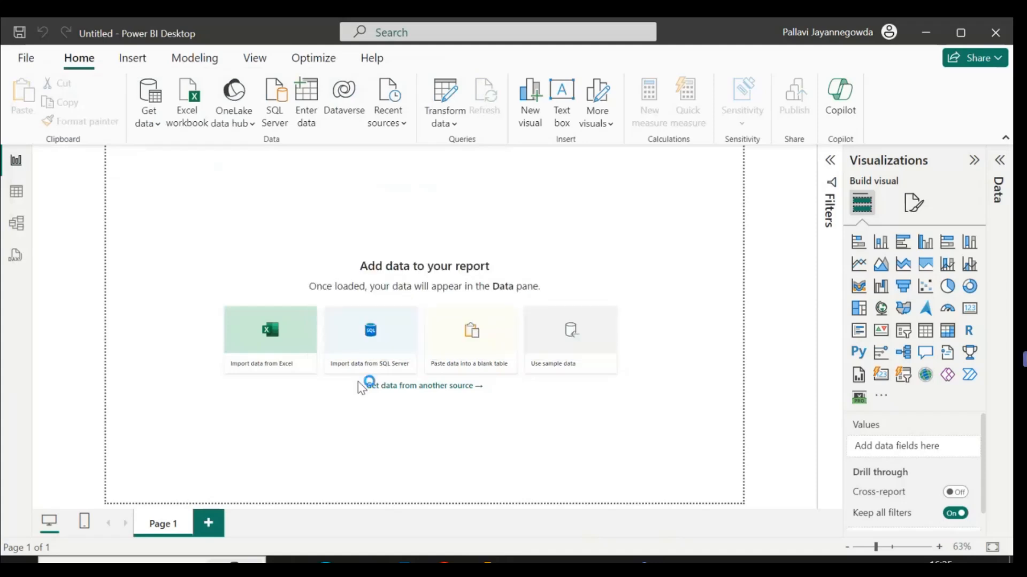
click(270, 329)
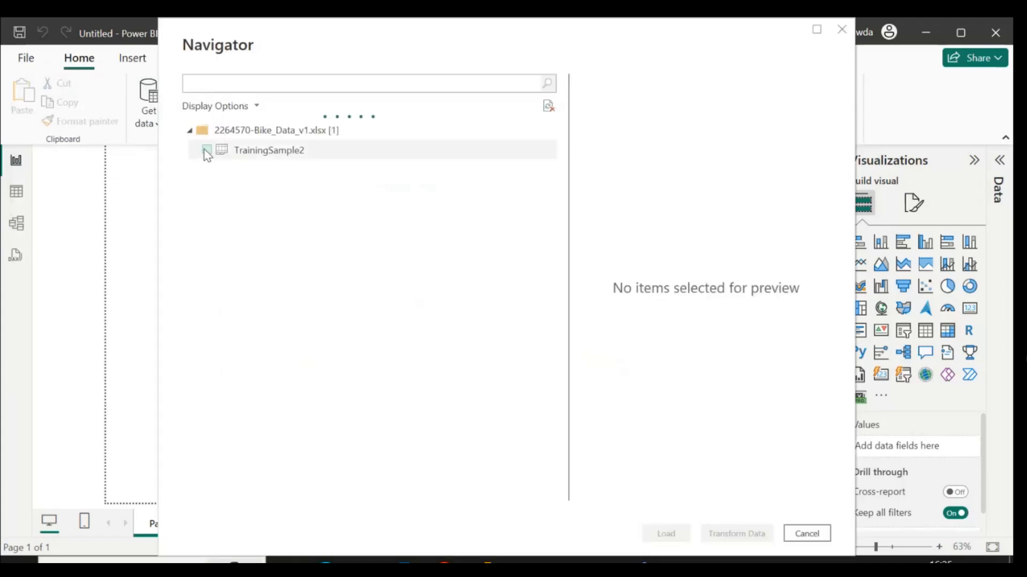
click(207, 150)
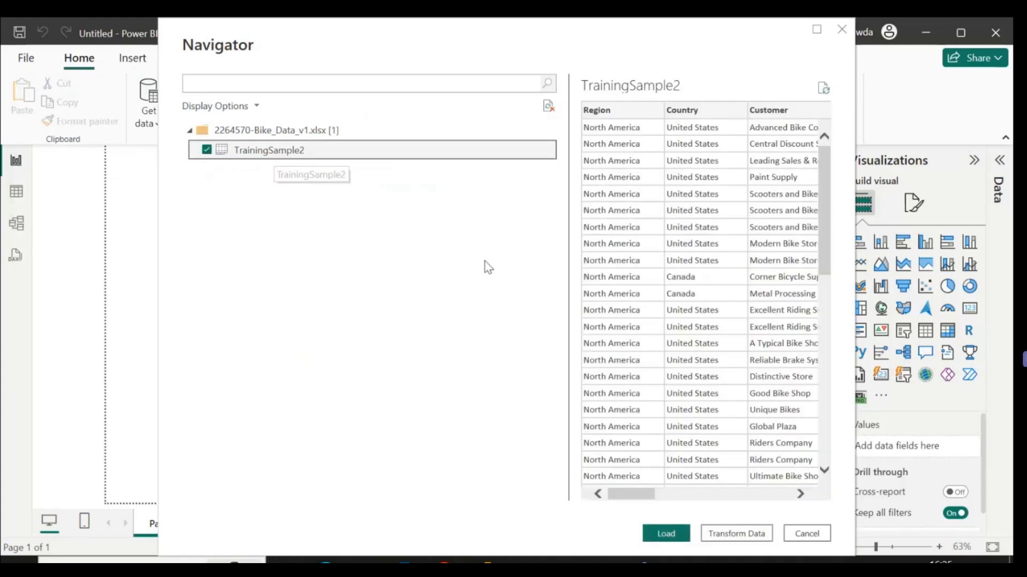
click(666, 533)
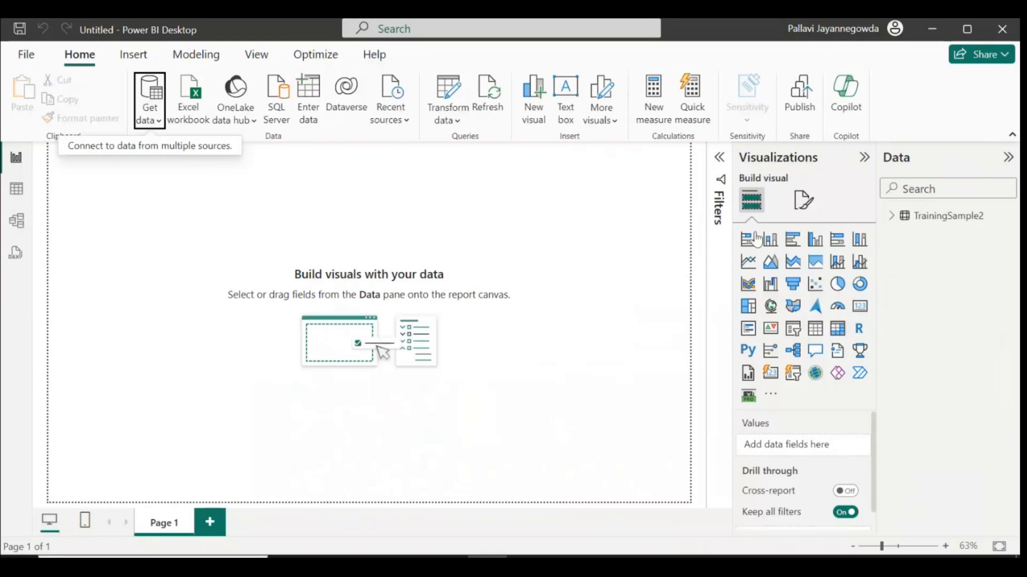
mouse_move(498, 236)
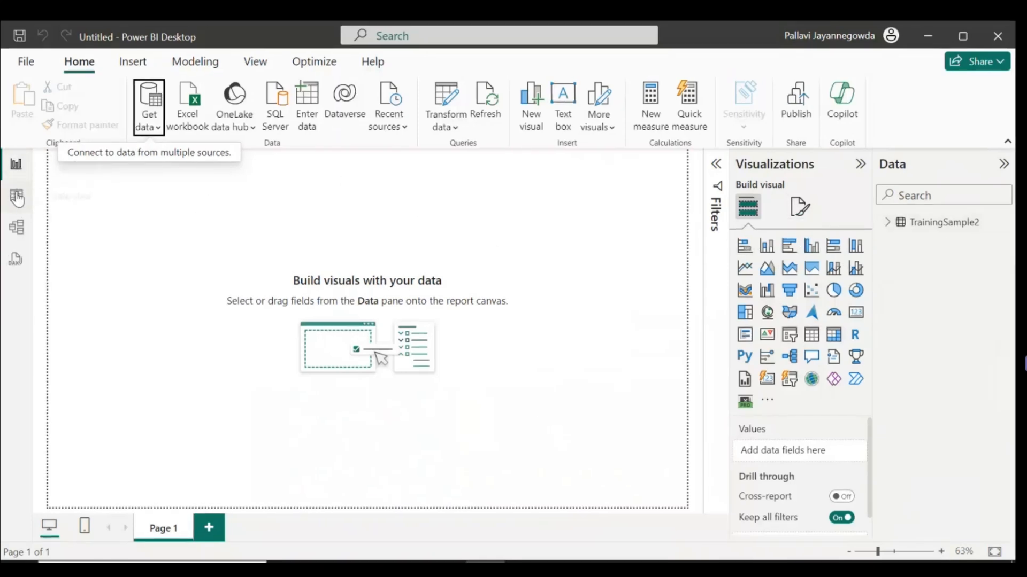
Show TrainingSample2 in Table view and select the OrderQty column.
click(14, 195)
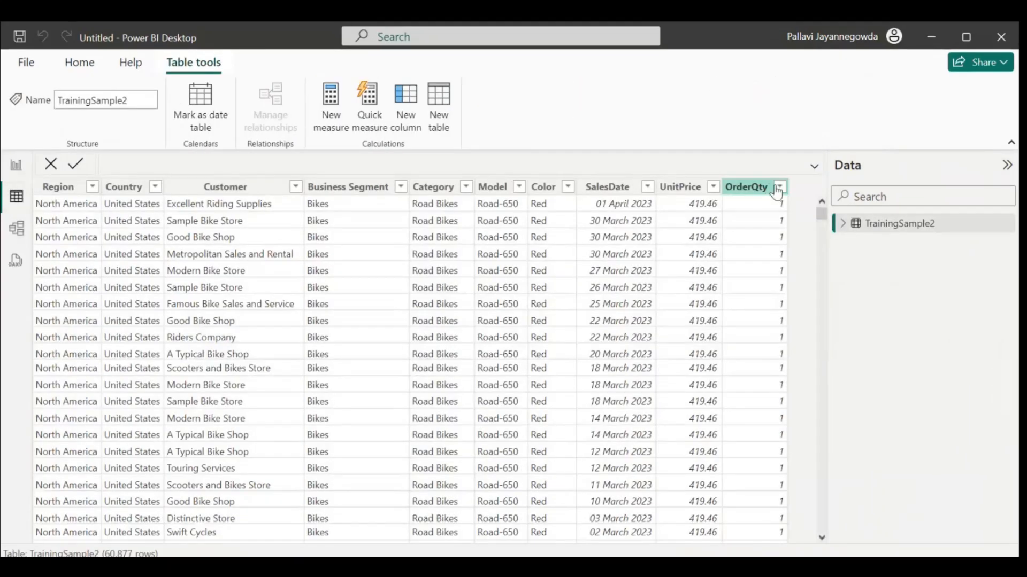
click(779, 187)
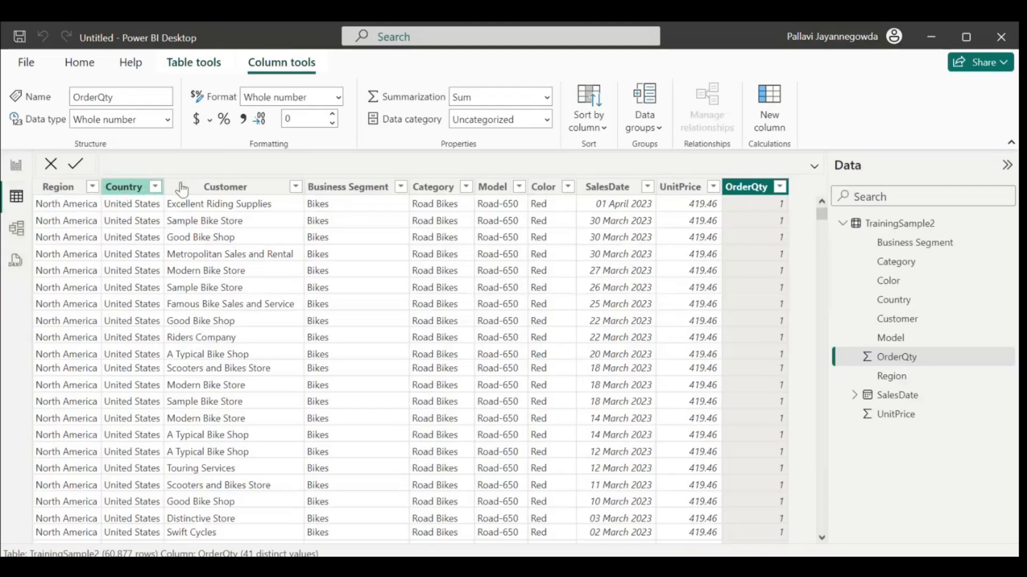
mouse_move(386, 190)
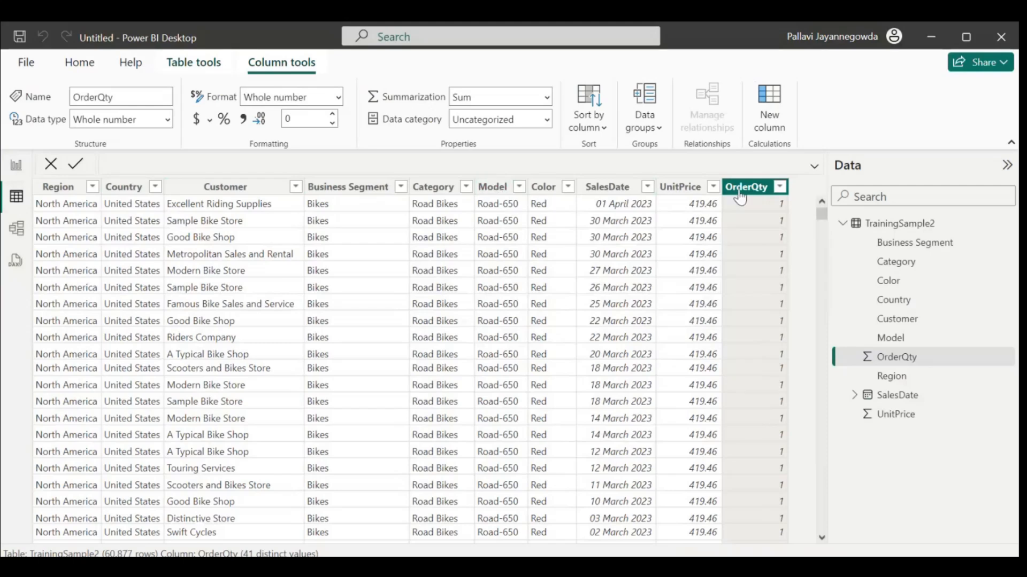
mouse_move(745, 197)
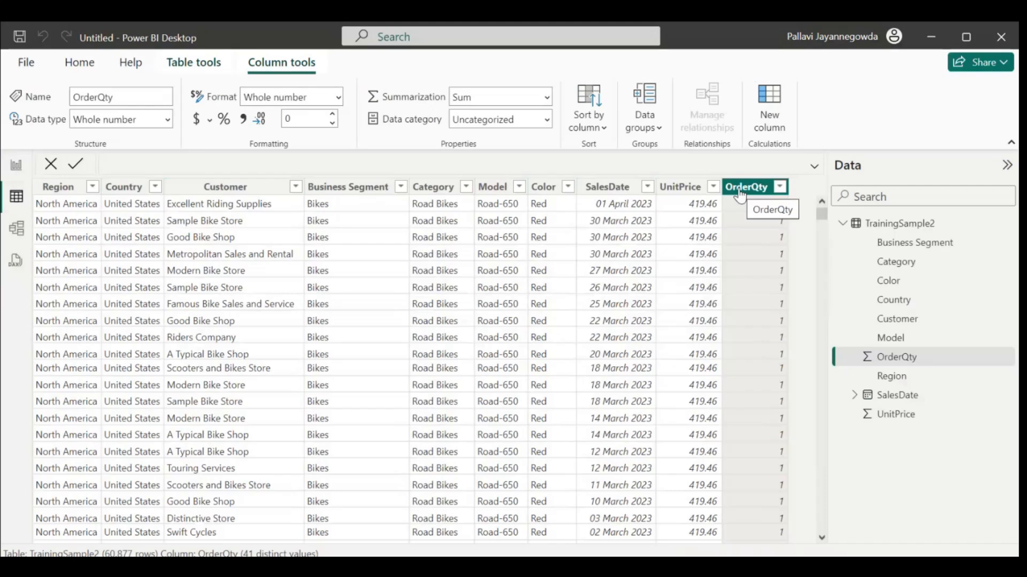
Add column Total sales = SUMX(TrainingSample2, UnitPrice * OrderQty).
click(769, 104)
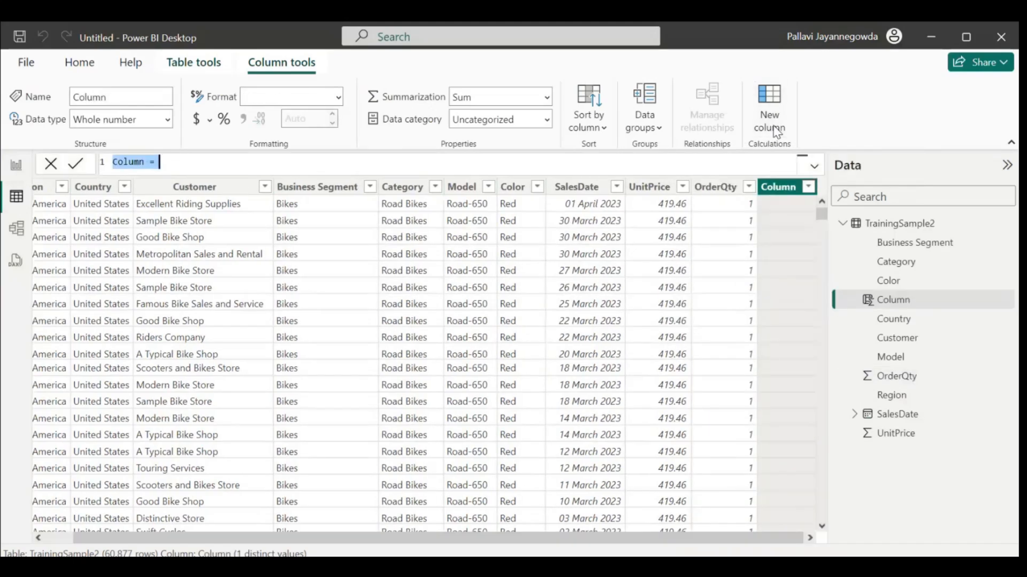
text(Tota)
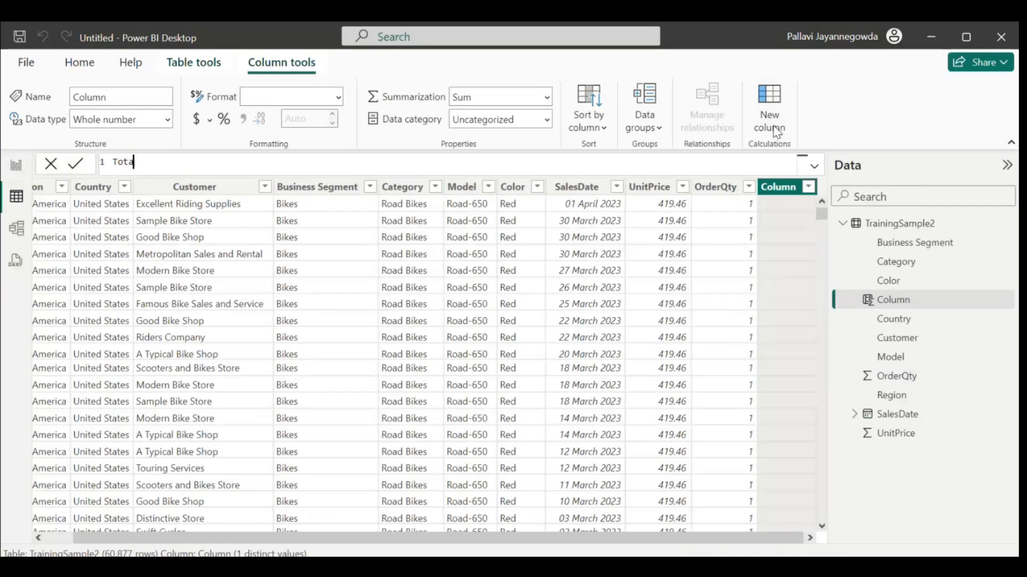
text(l sales)
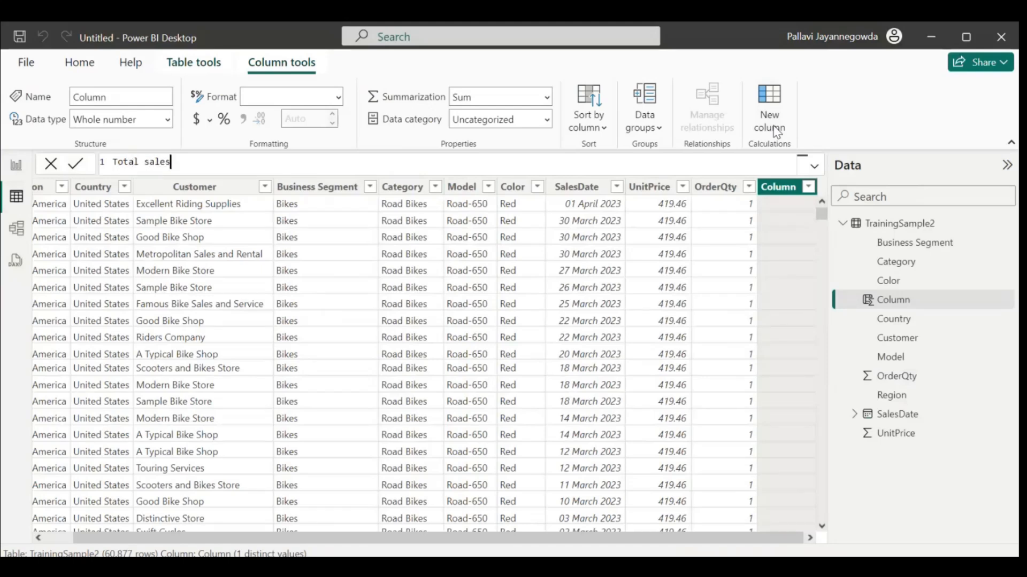
text(=s)
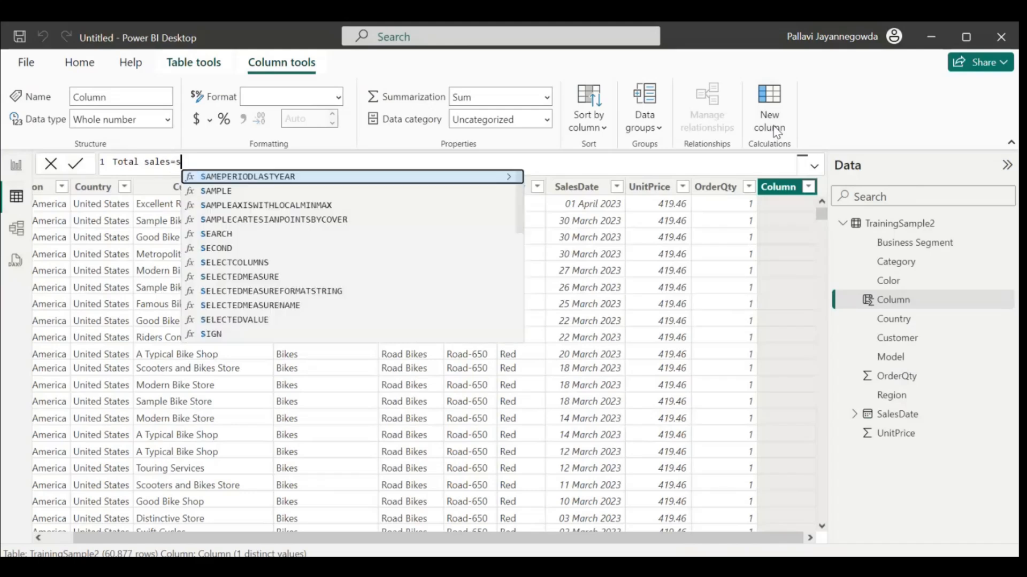
text(UMX()
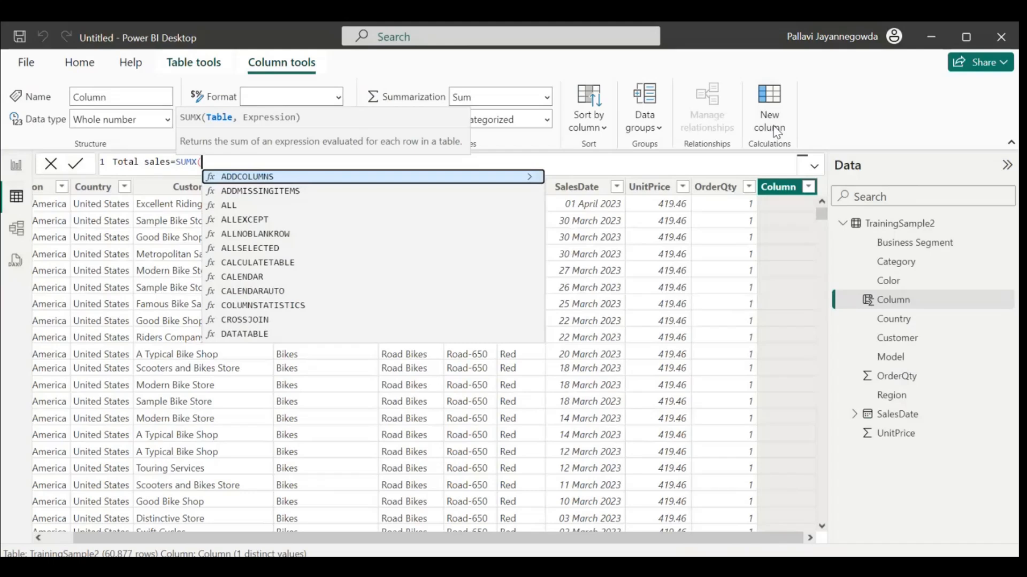
text(tr)
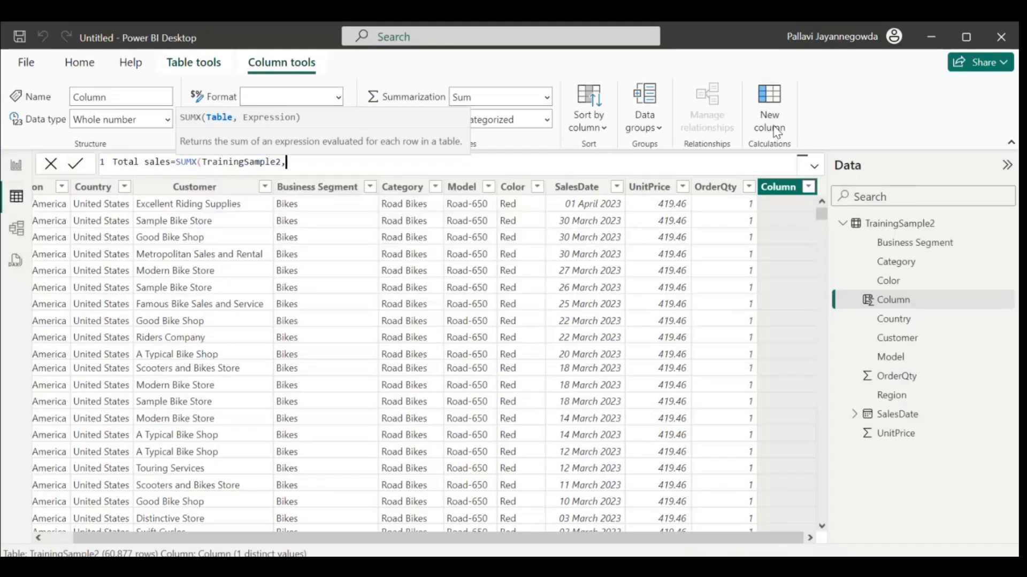
text(un)
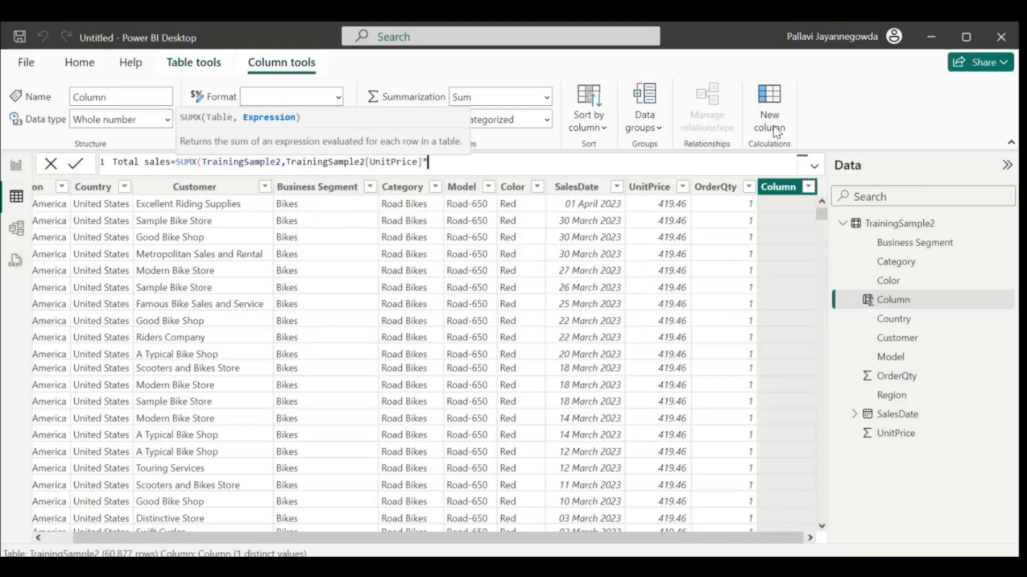
text(*orde)
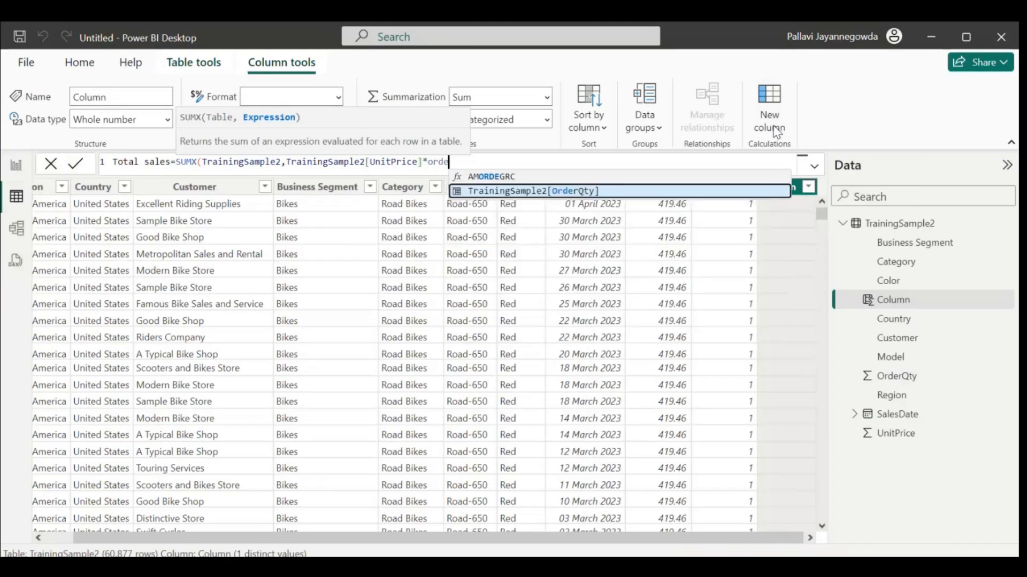
click(530, 191)
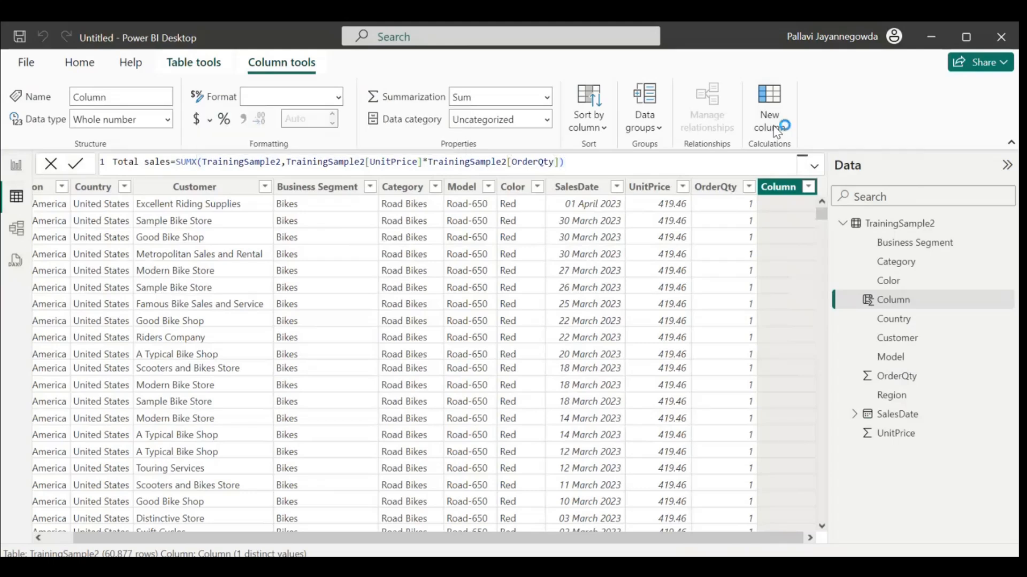
click(75, 164)
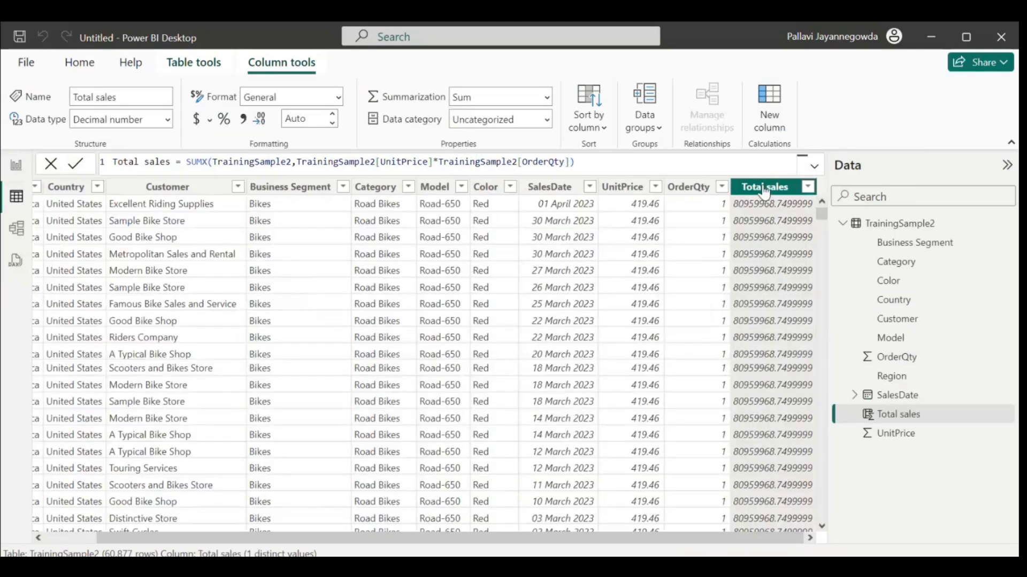
mouse_move(763, 304)
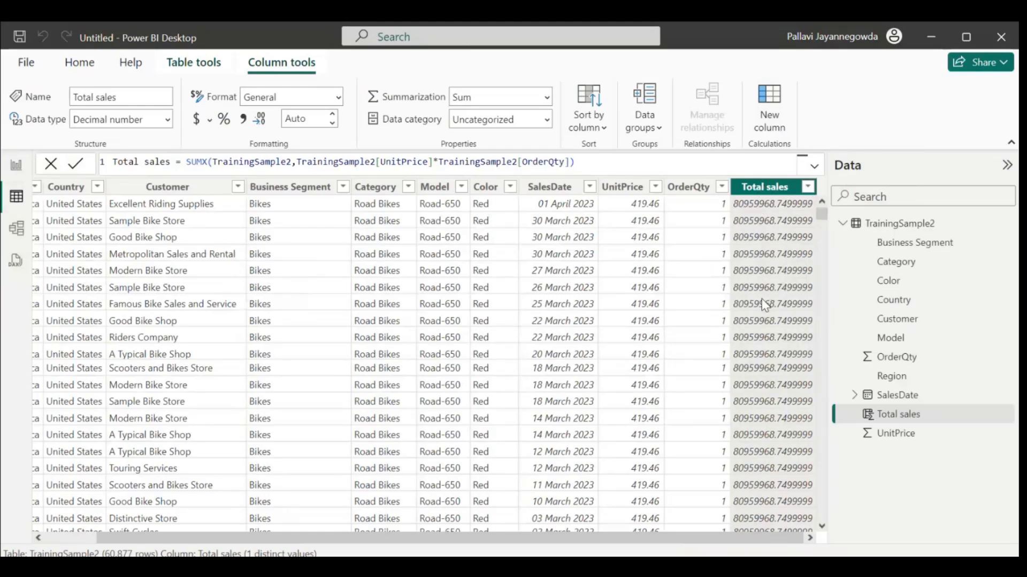
mouse_move(764, 186)
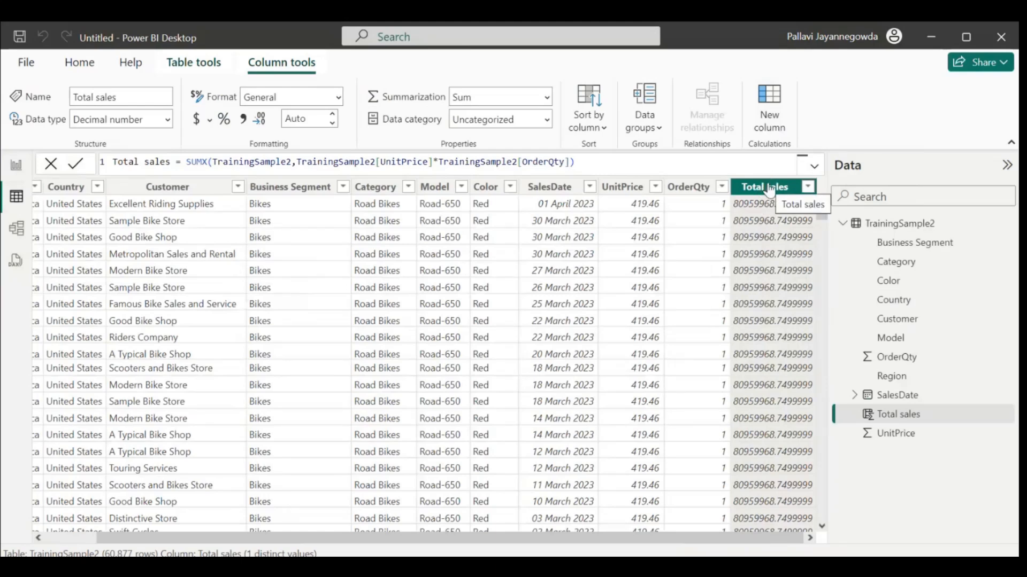
mouse_move(622, 186)
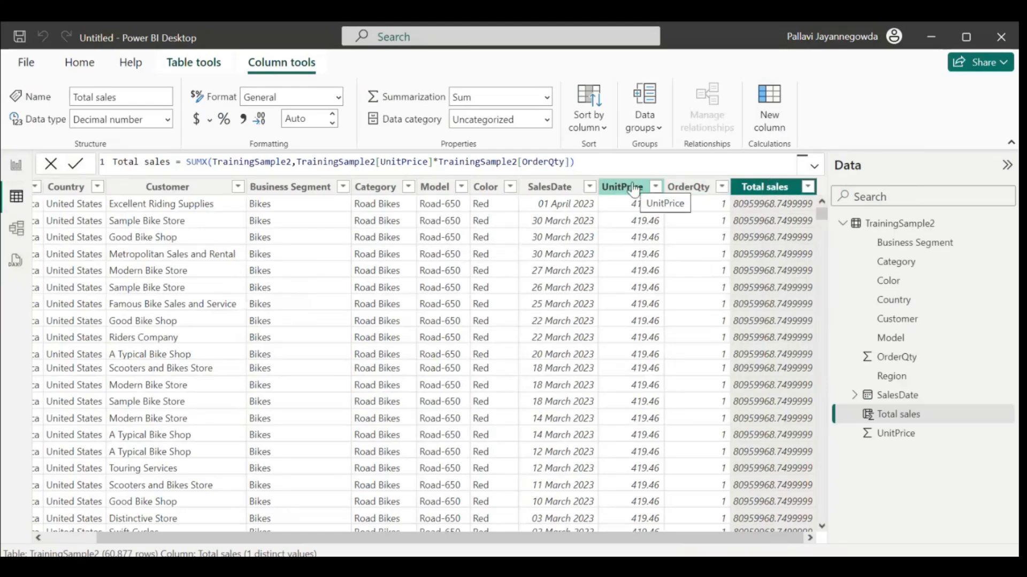
mouse_move(692, 205)
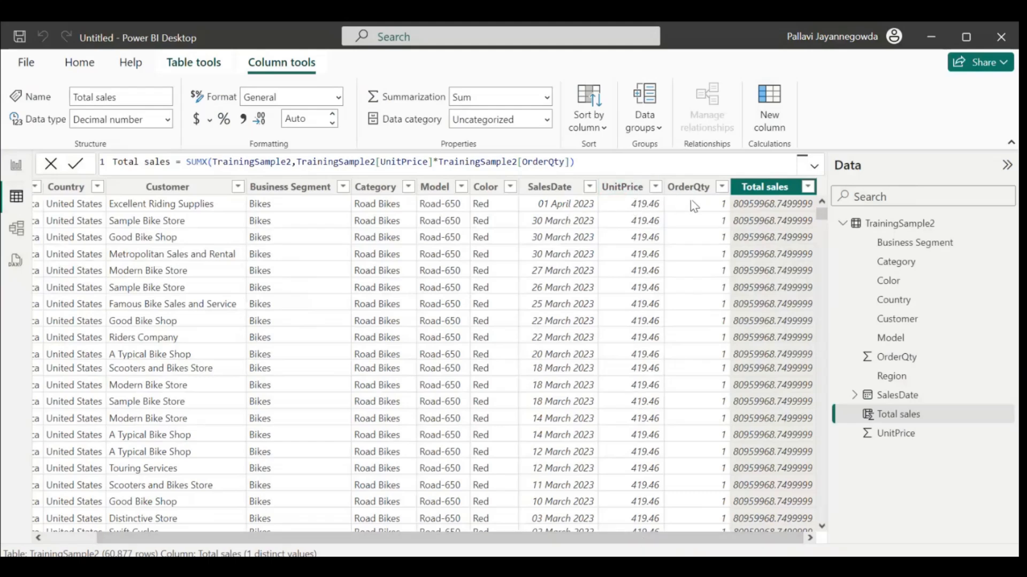
mouse_move(726, 226)
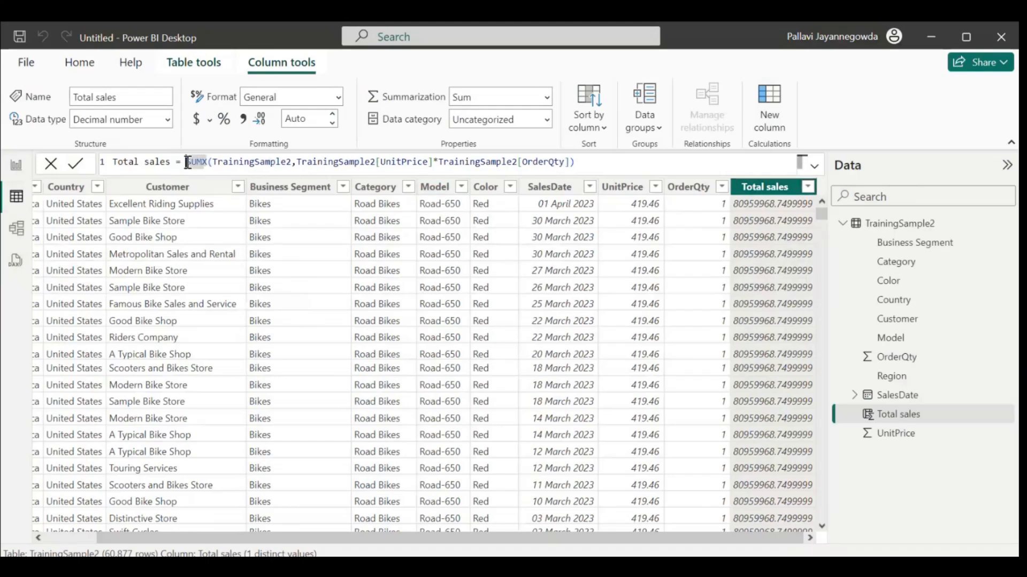
Wrap the Total sales SUMX formula in CALCULATE( ) and commit it.
text(CALCULATE()
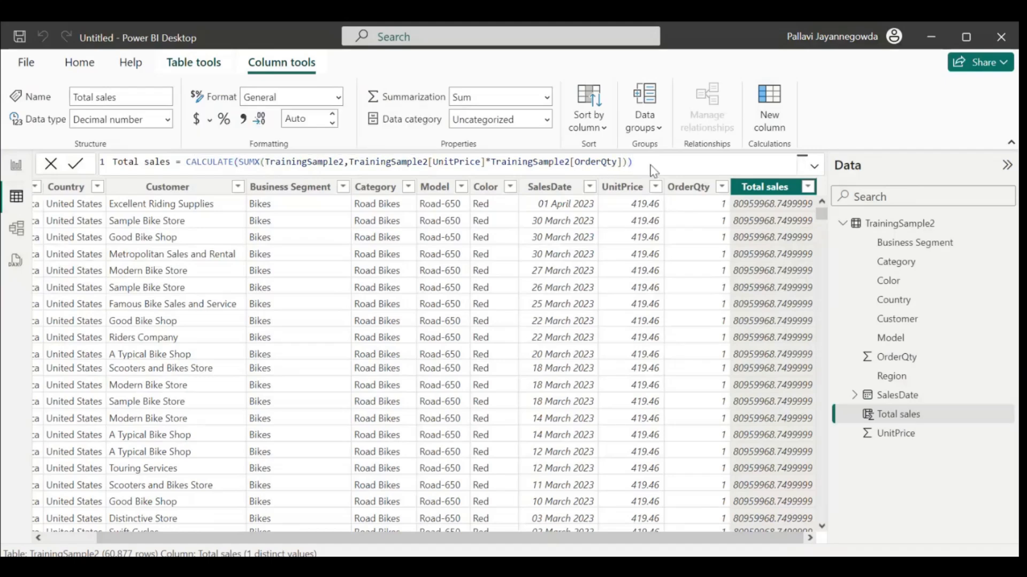
click(76, 163)
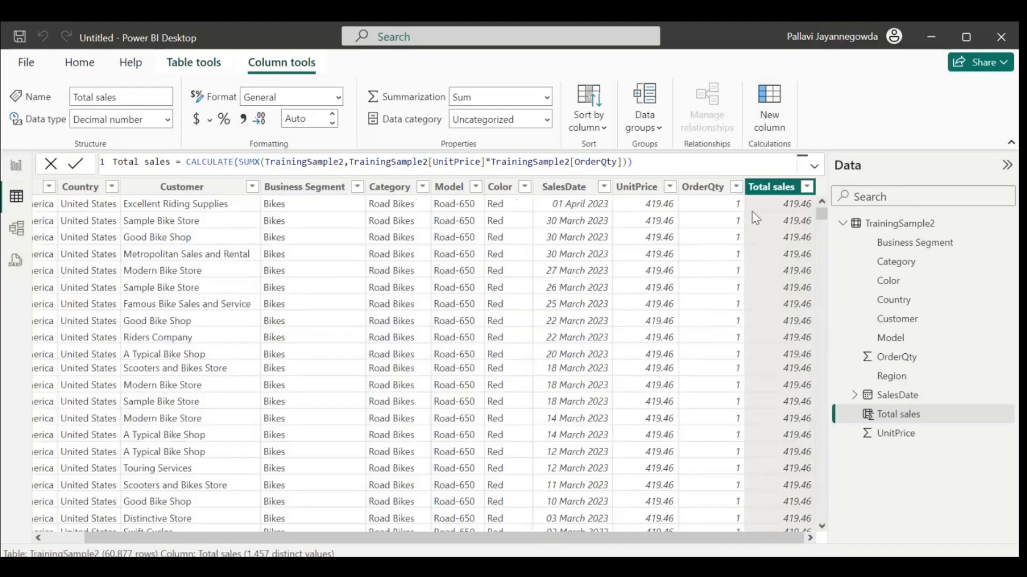
mouse_move(775, 188)
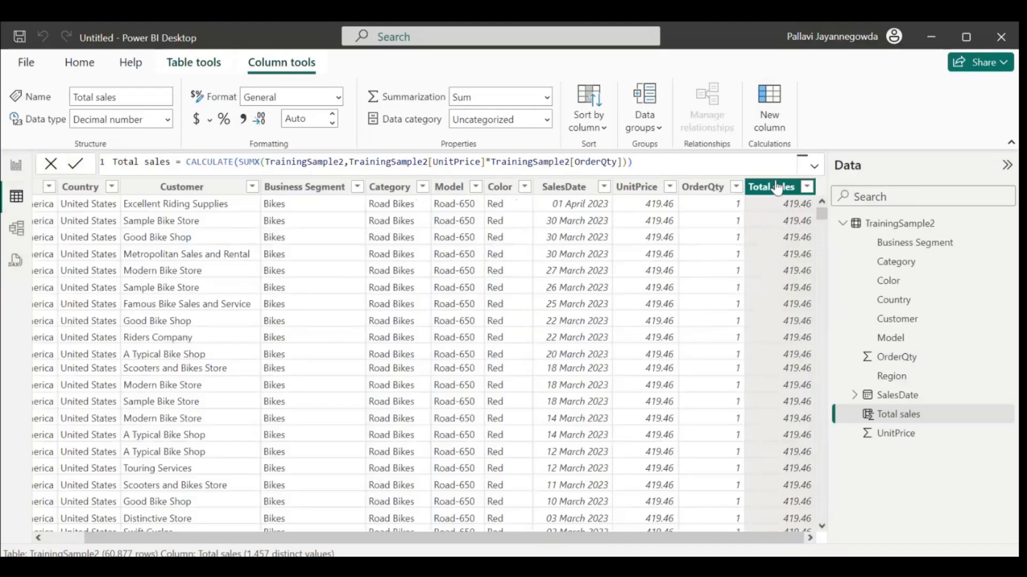
mouse_move(748, 187)
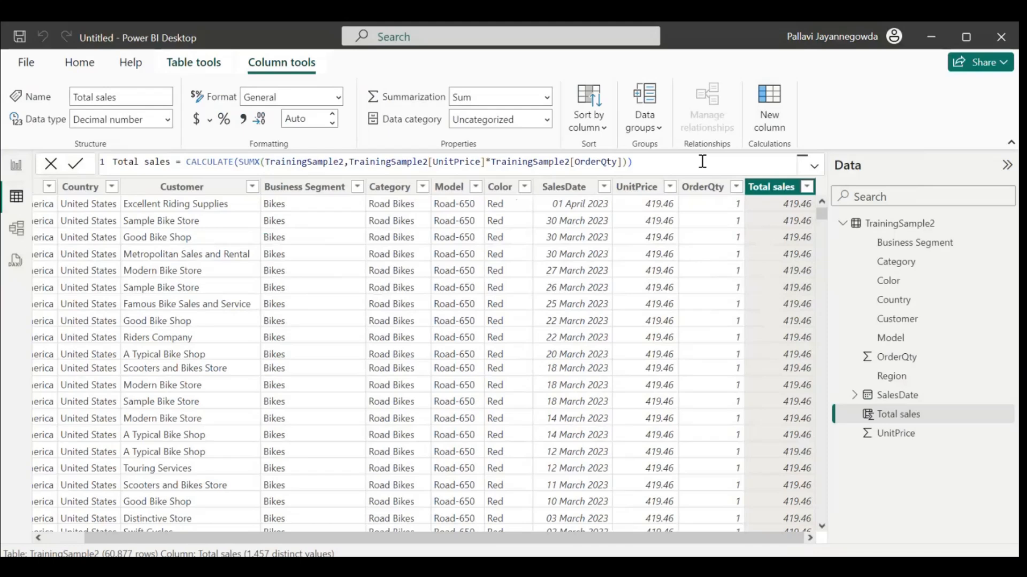
Start another new calculated column after Total sales.
click(769, 105)
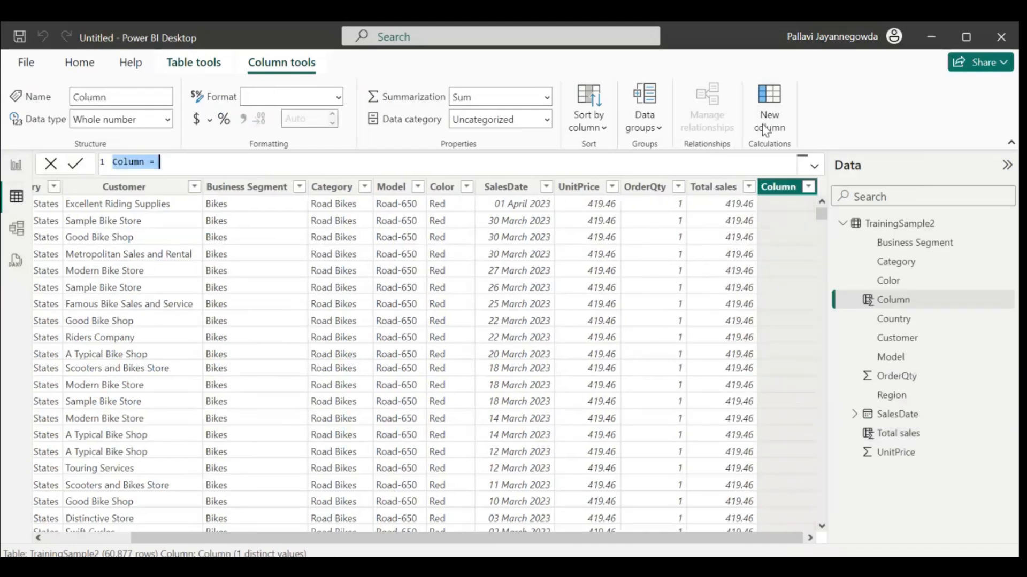
Define Sales LOW/High = SWITCH(TRUE(), [Total sales]>1000, "High", "Low").
text(Sales)
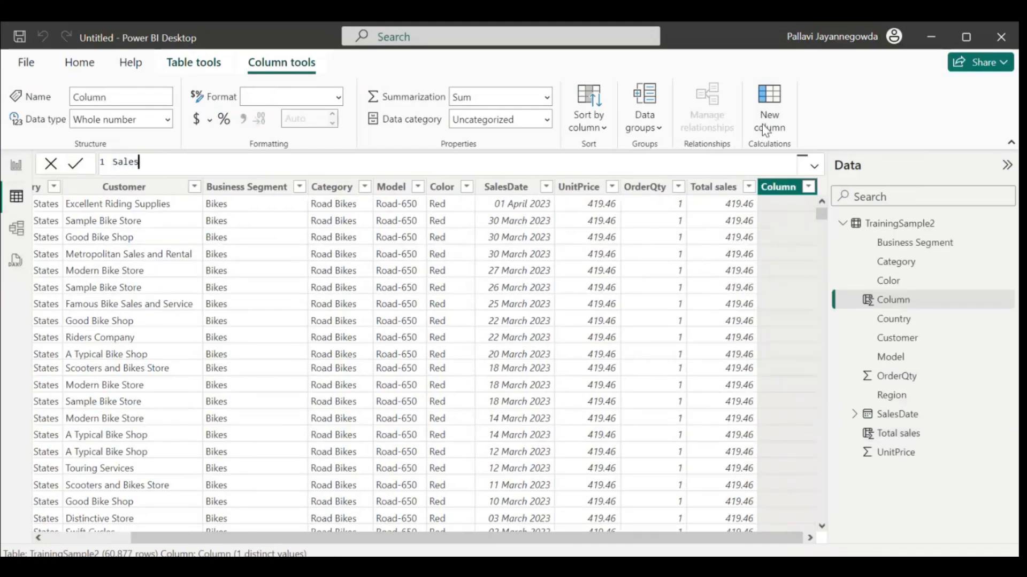
text(LOW/High=SWITCH()
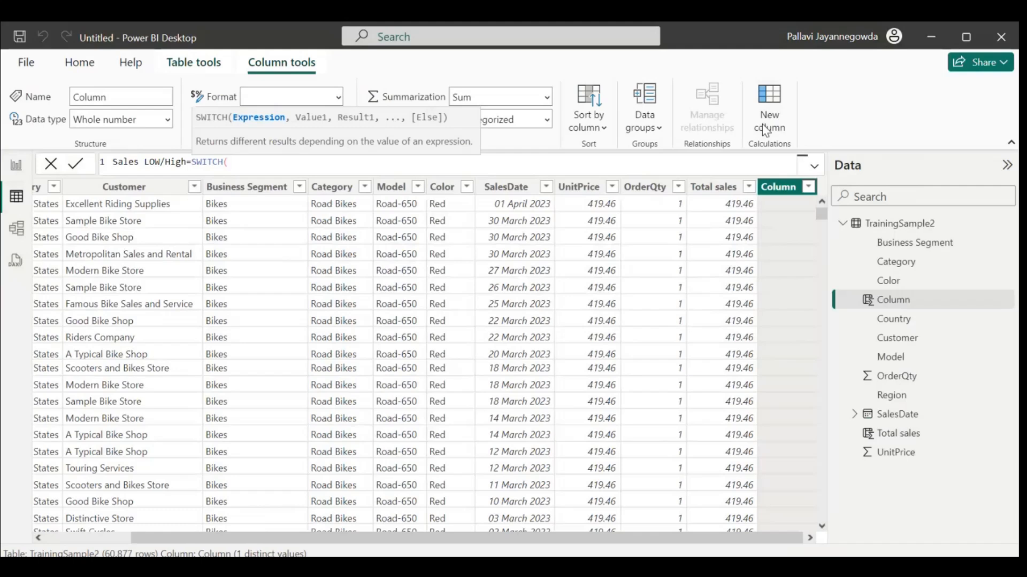
text(tru)
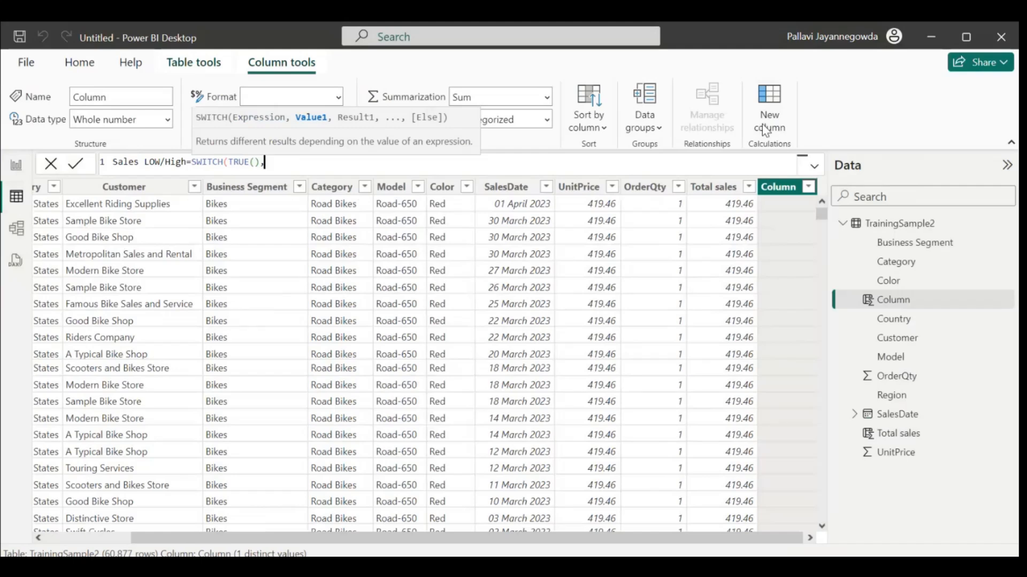
text(to)
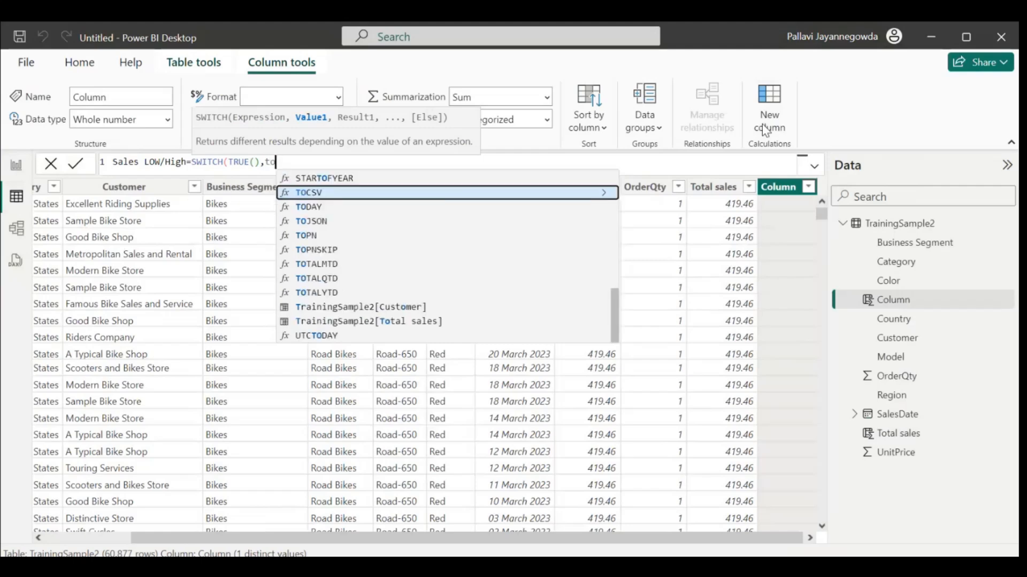
text(tal sales])
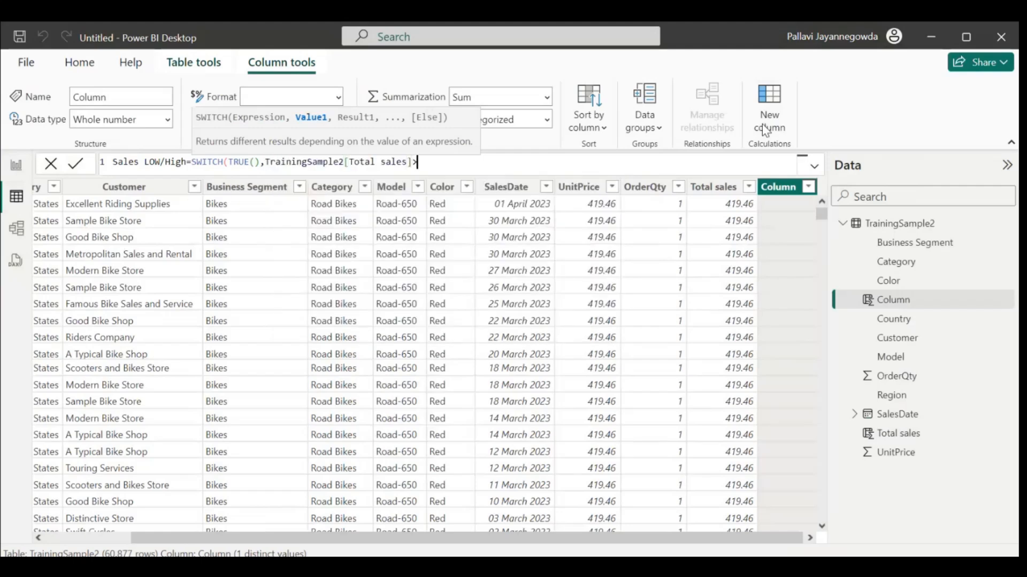
text(>1000)
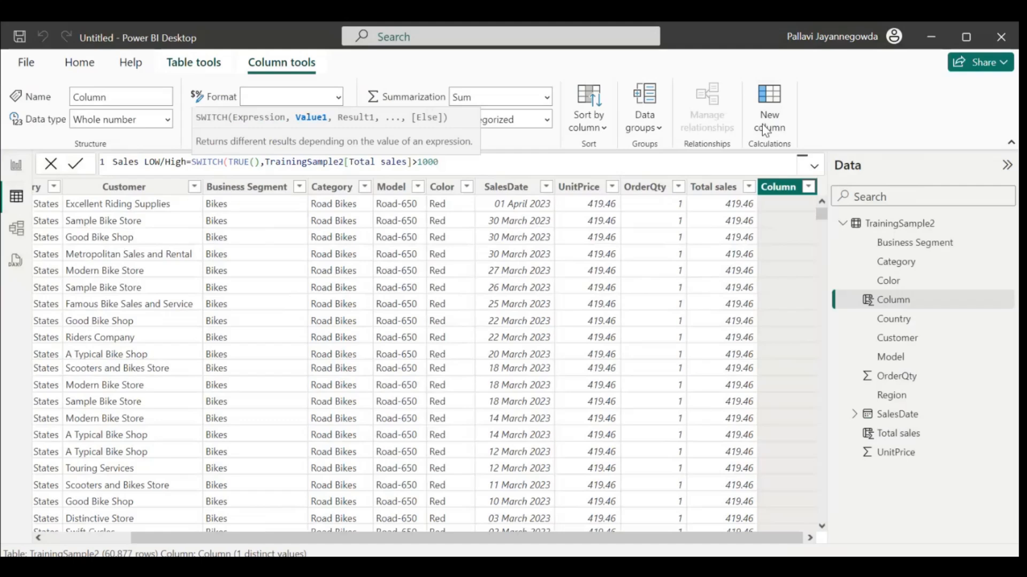
text(,")
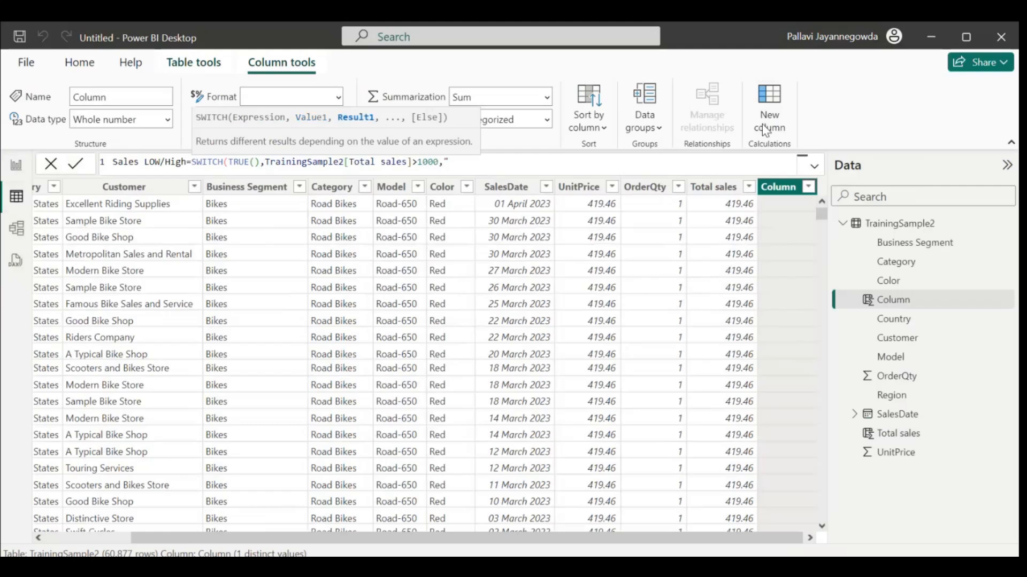
text(High","L)
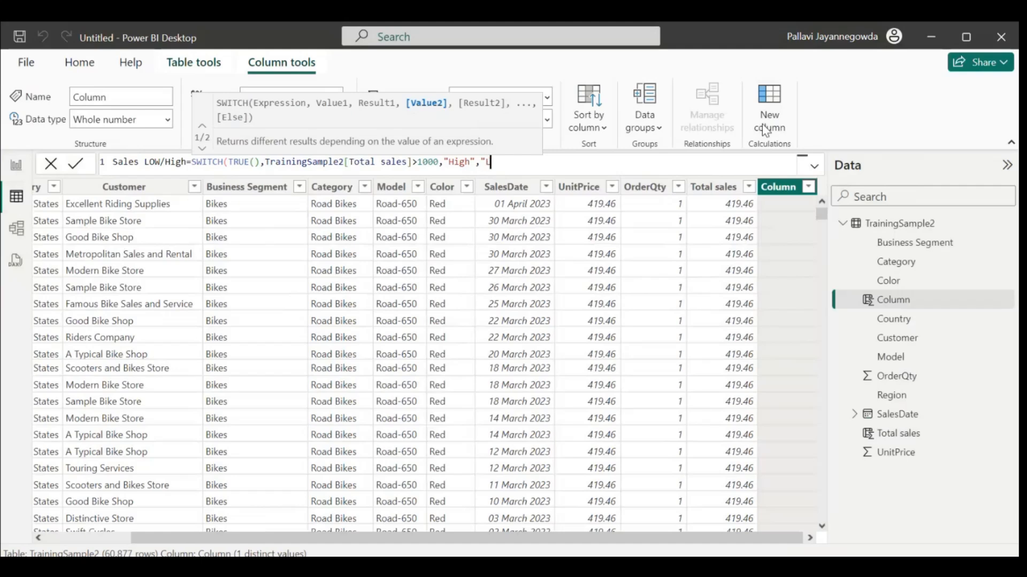
text(ow"))
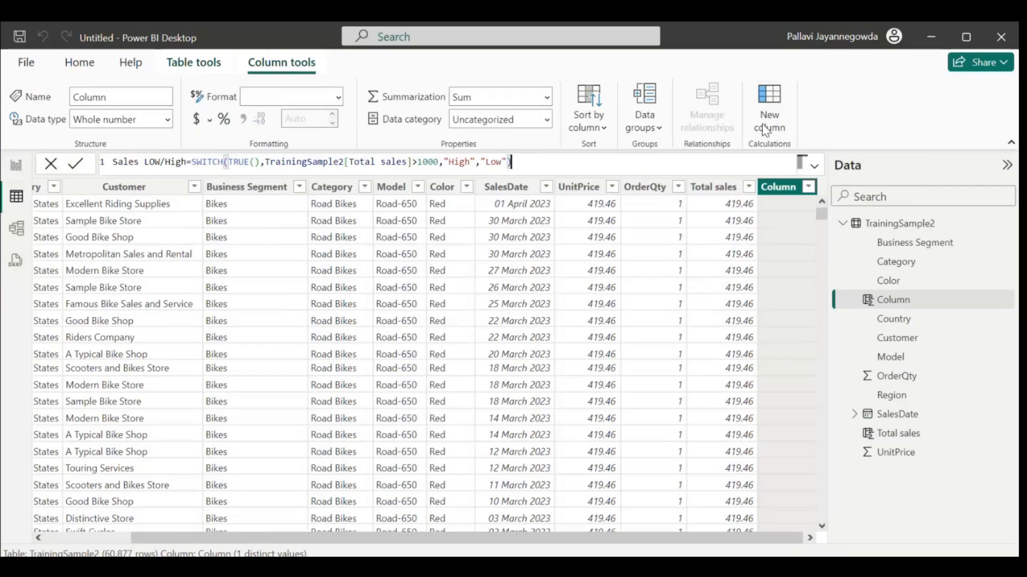
click(75, 164)
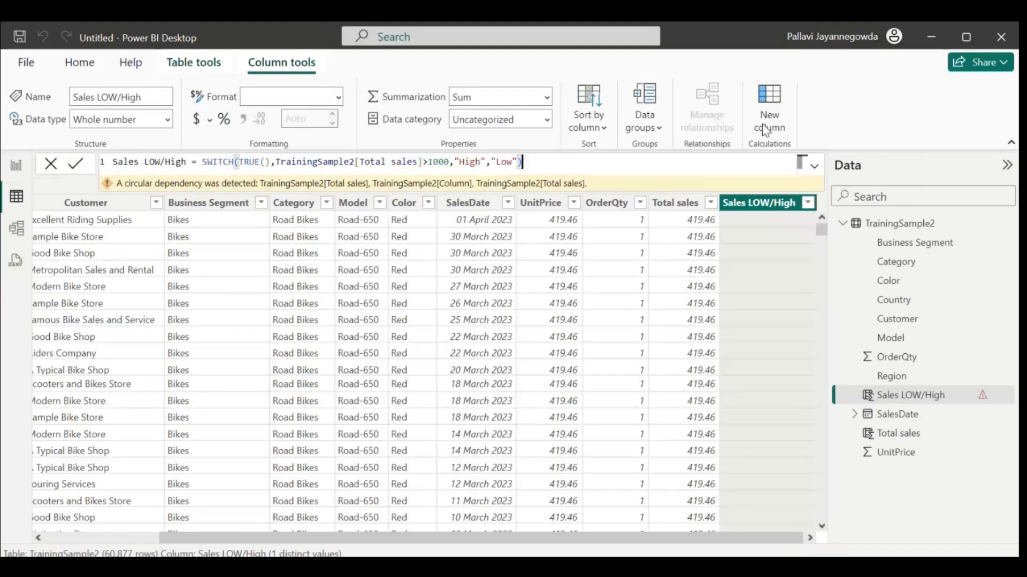
mouse_move(508, 186)
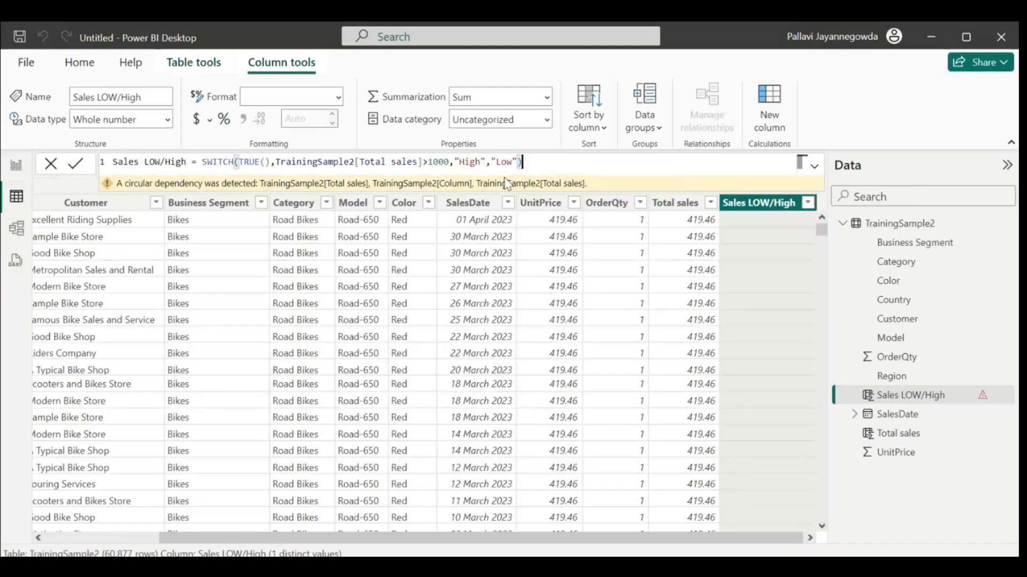
click(85, 202)
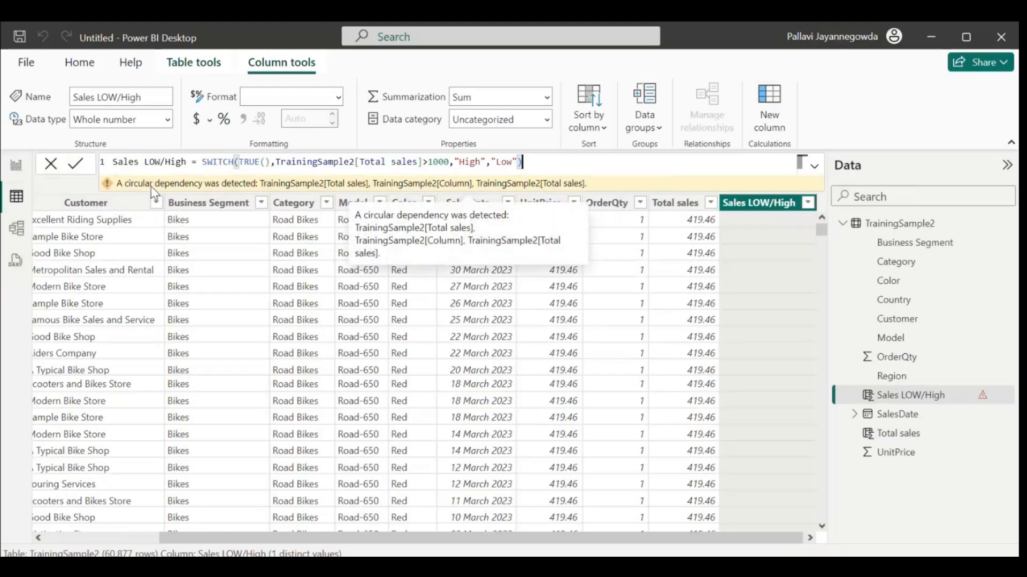
mouse_move(334, 192)
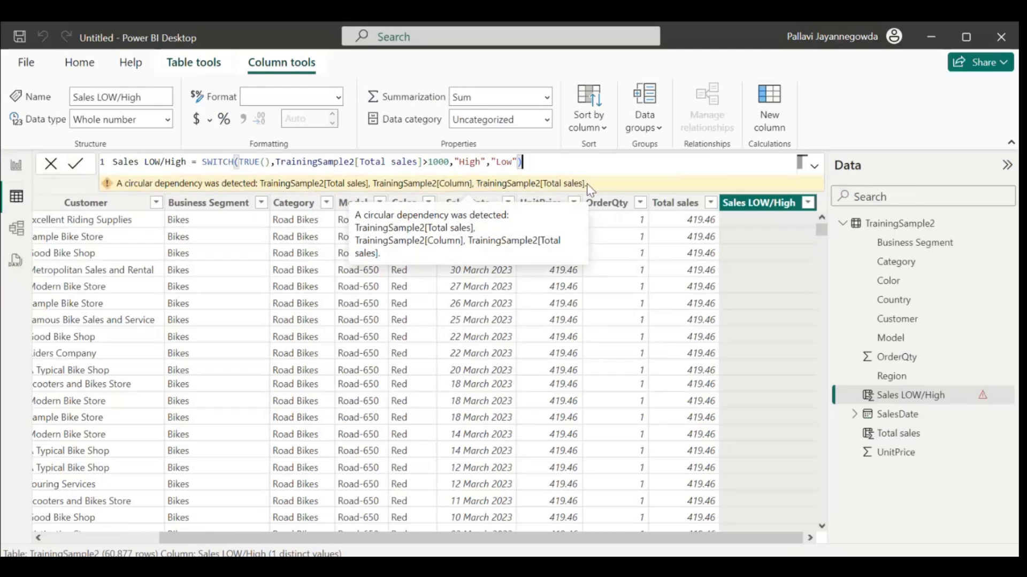
mouse_move(677, 209)
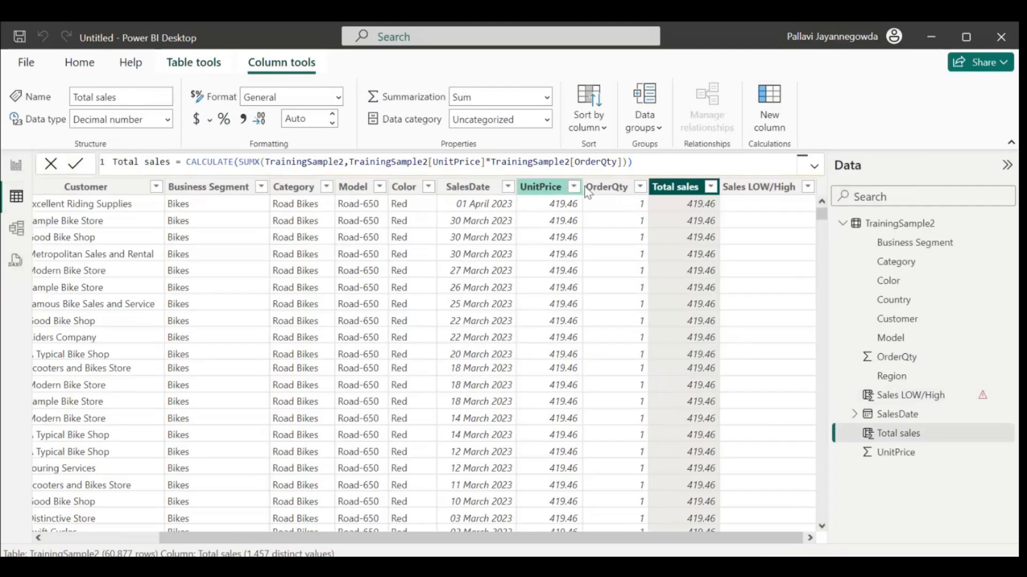
mouse_move(759, 186)
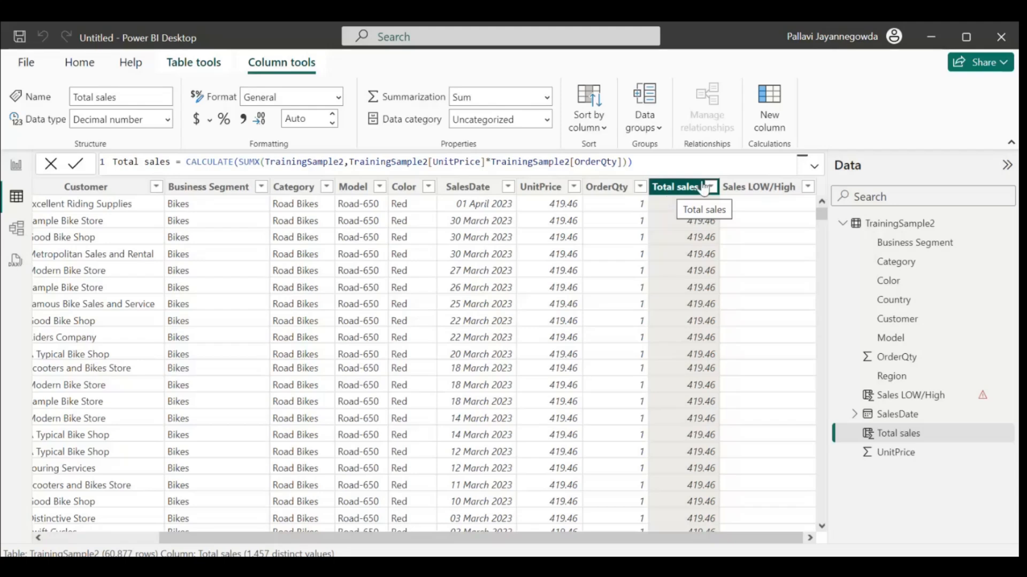
Select the Total sales column and place the cursor in its formula.
click(758, 187)
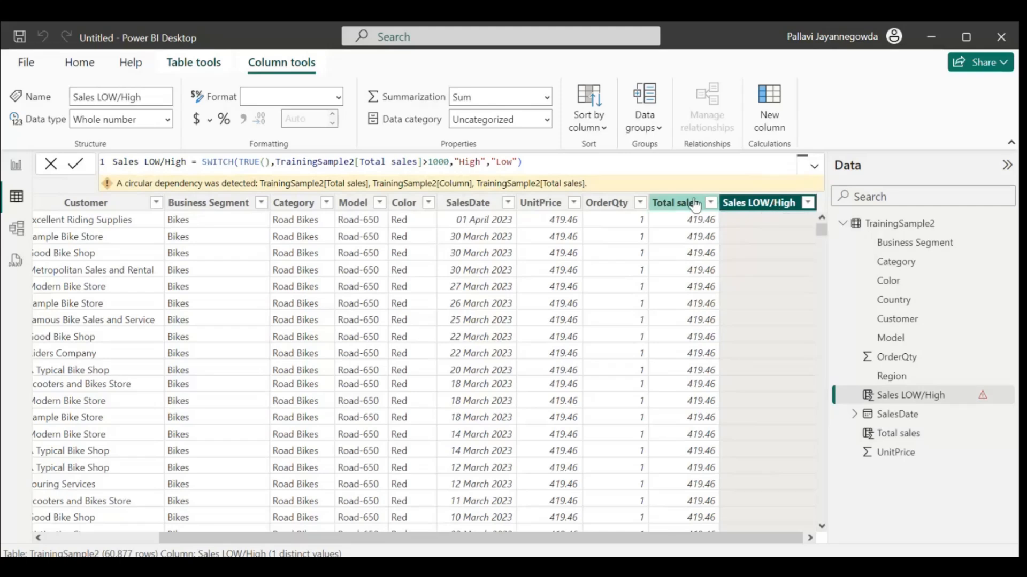
click(675, 203)
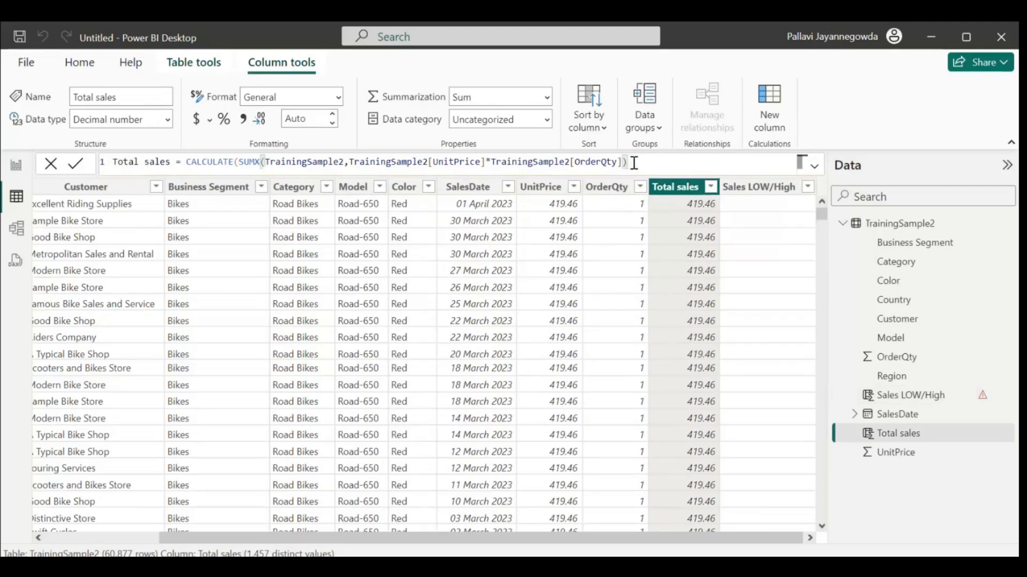
Add REMOVEFILTERS(TrainingSample2[Sales LOW/High]) to the Total sales CALCULATE formula and commit.
text(,re)
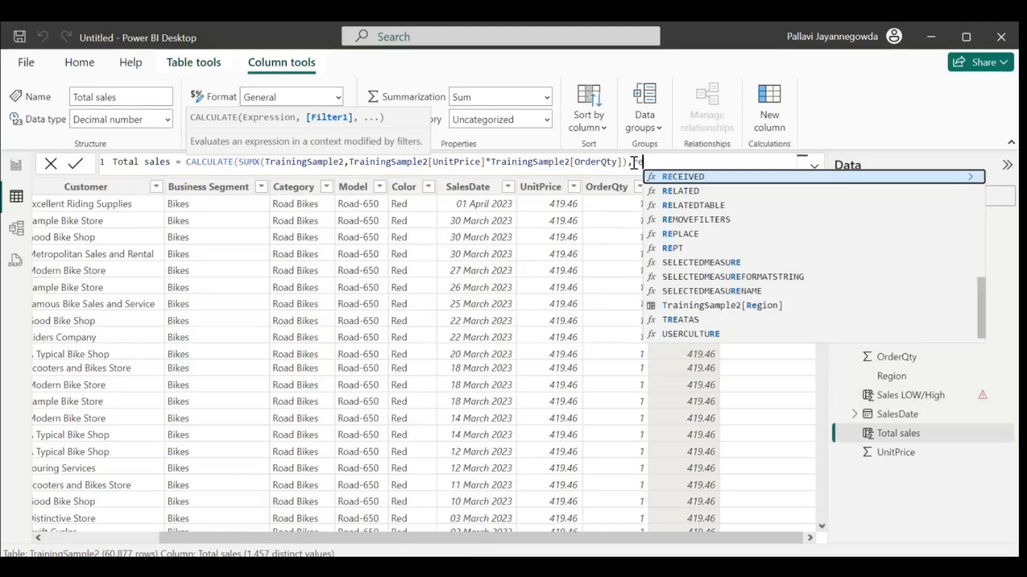
text(T)
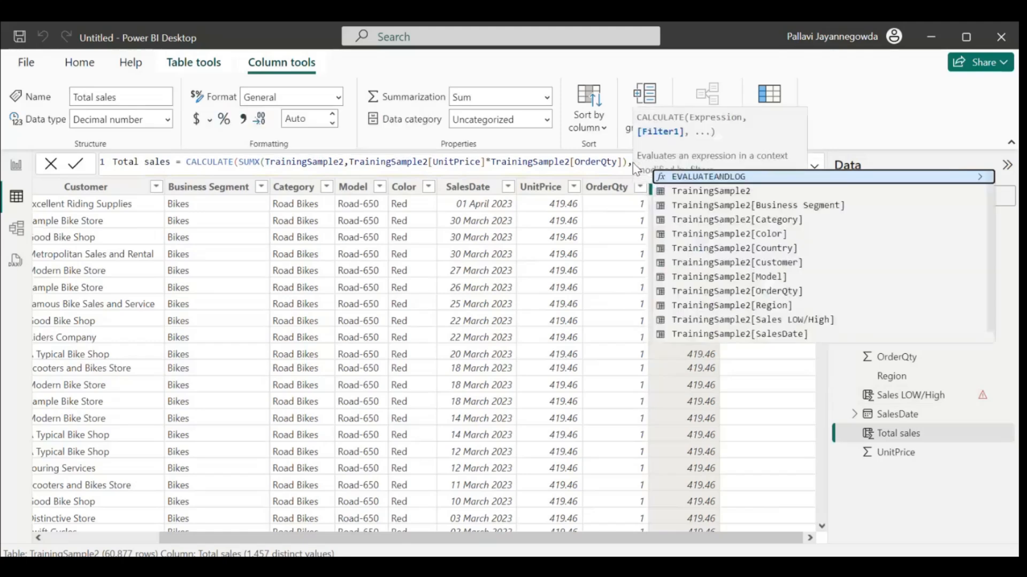
text(REMOVEFILTERS(TrainingSample2,)
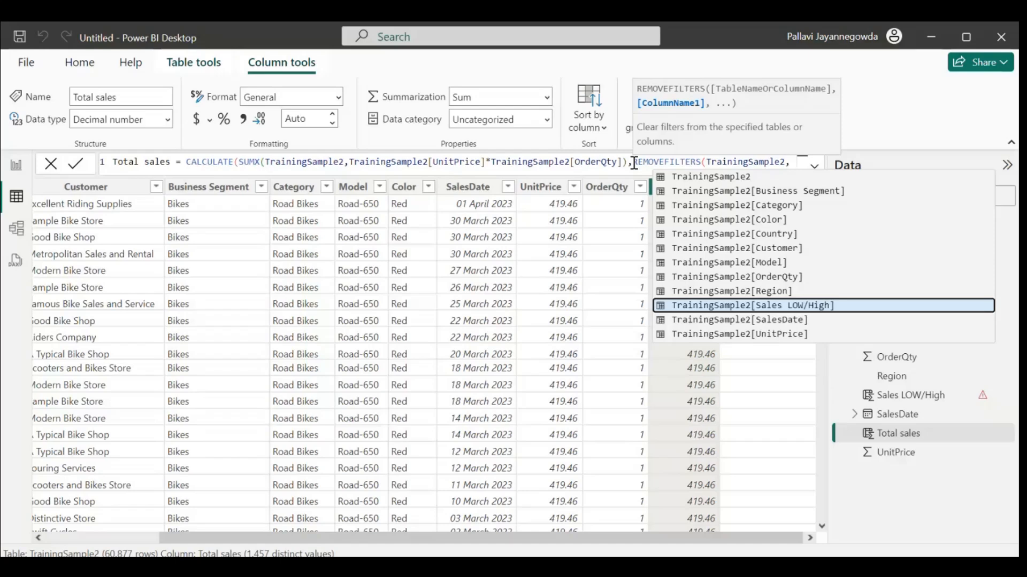
click(738, 305)
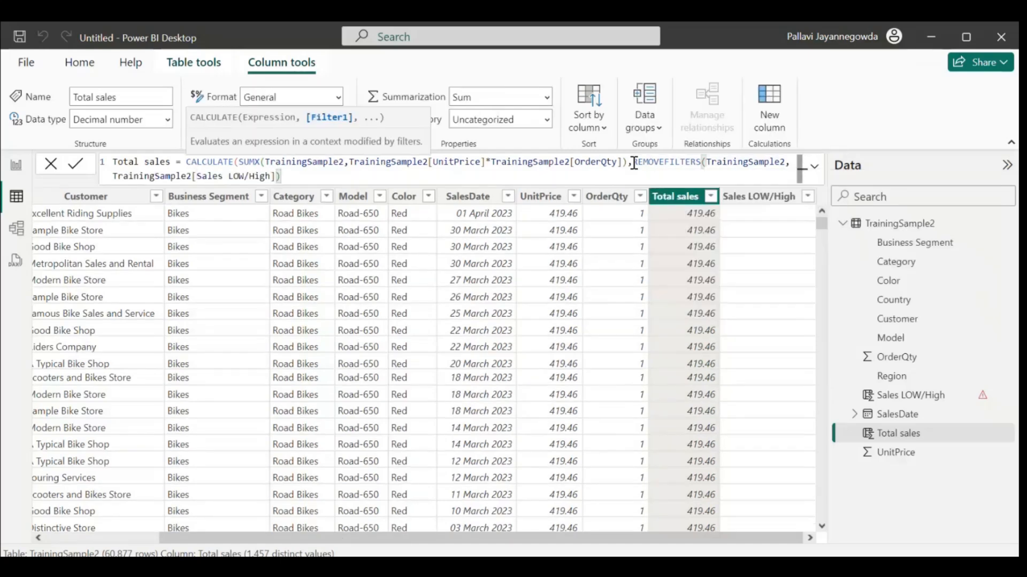
click(75, 163)
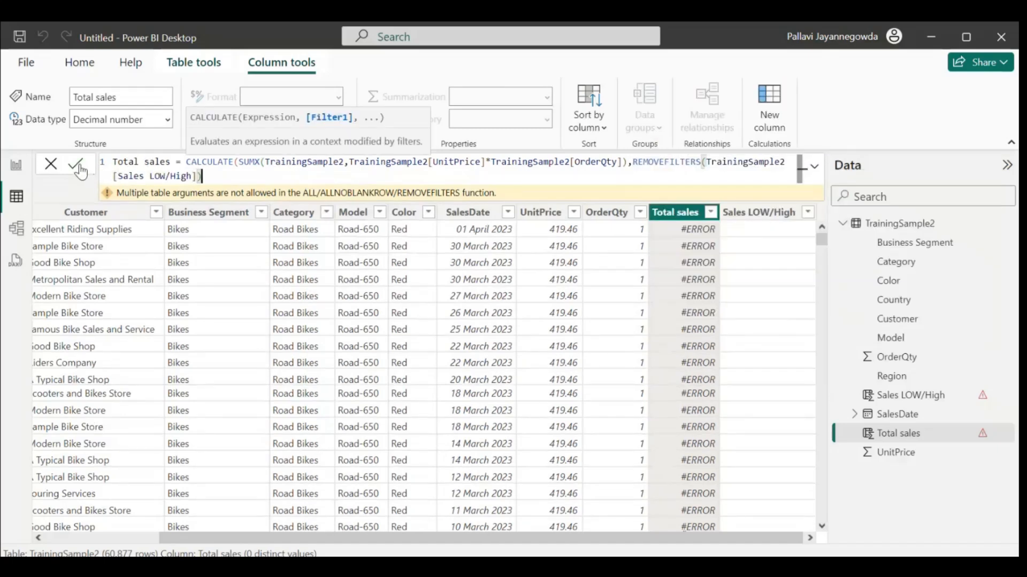
click(77, 163)
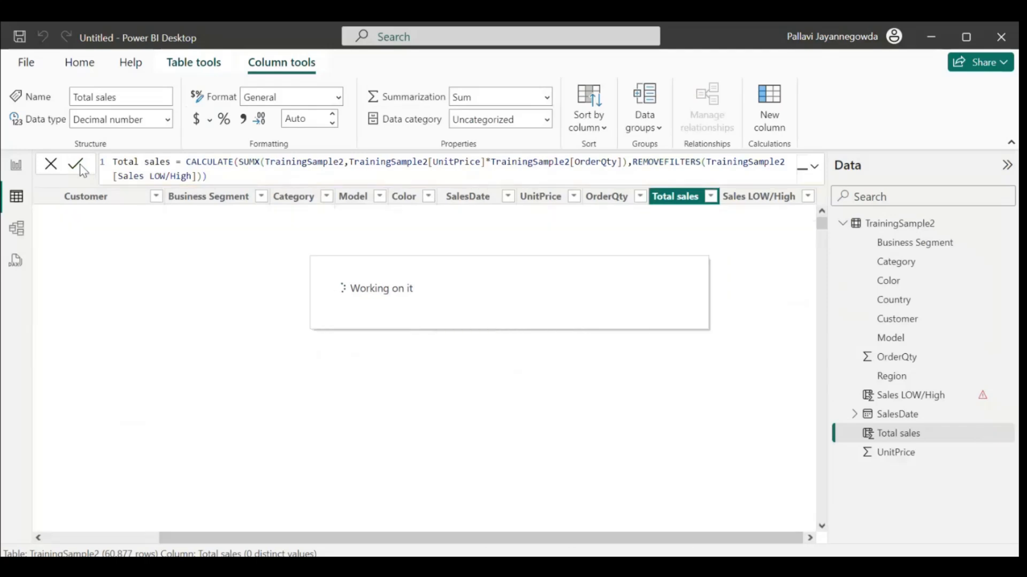
click(77, 165)
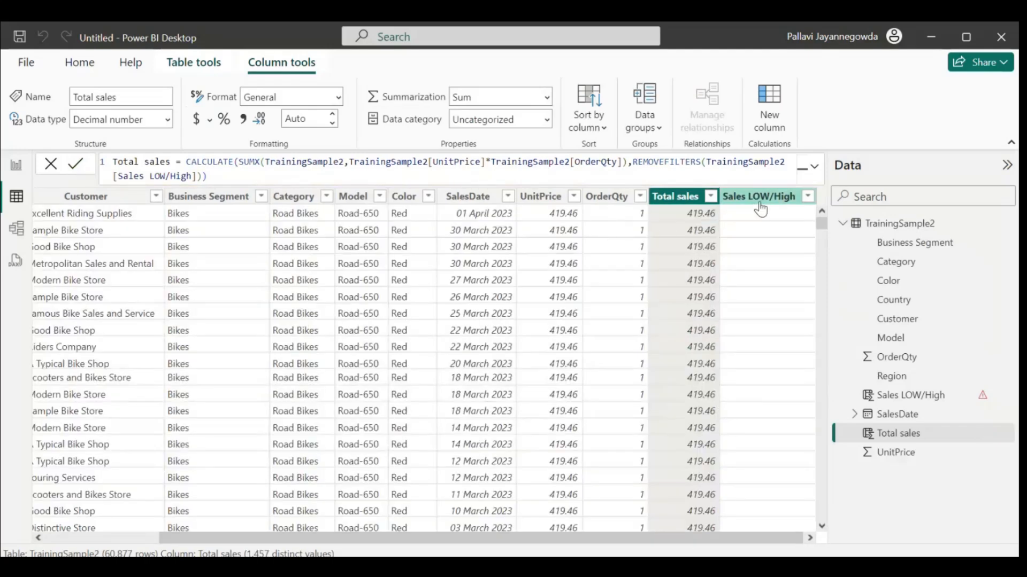
click(758, 203)
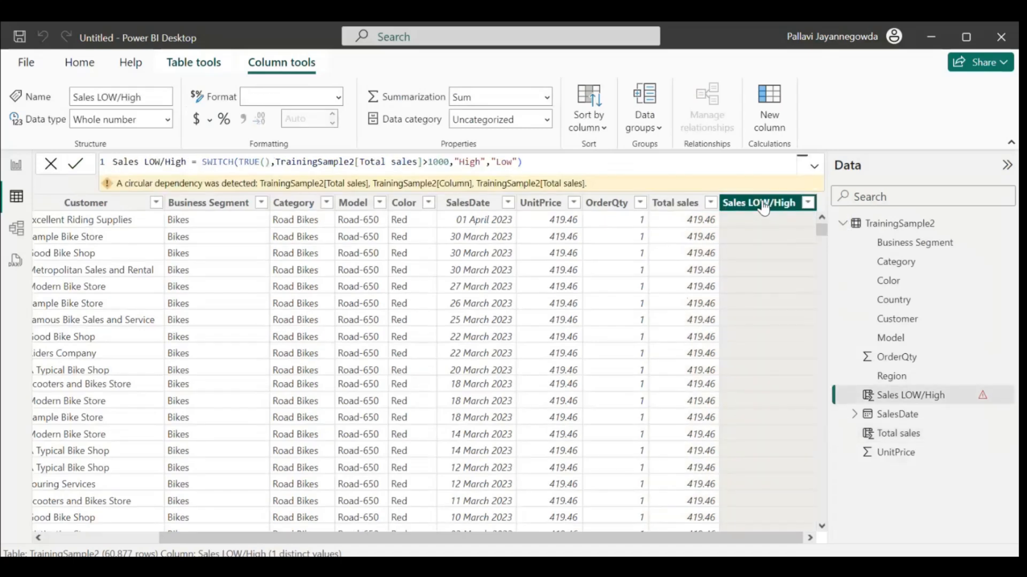
mouse_move(385, 189)
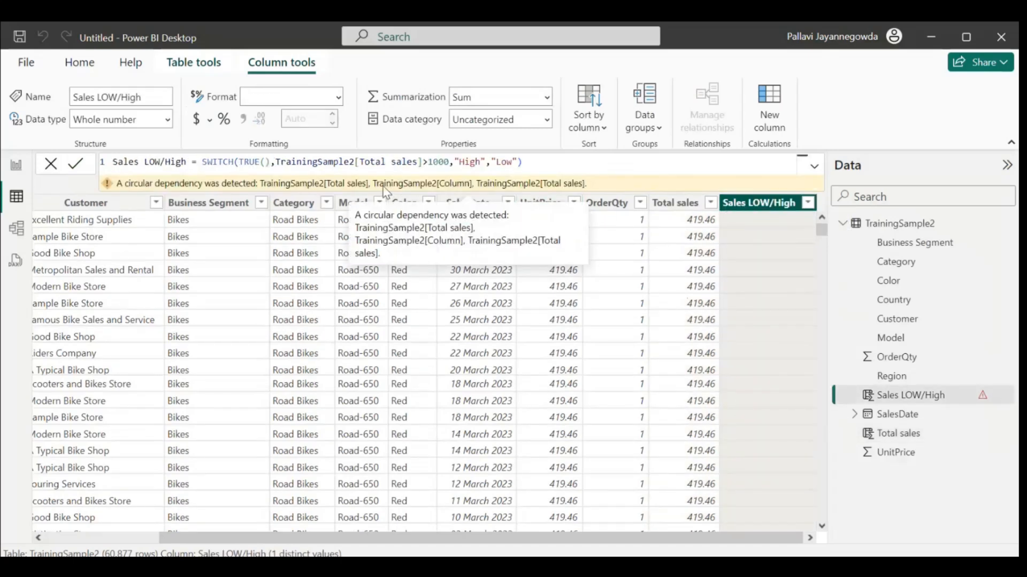
mouse_move(76, 164)
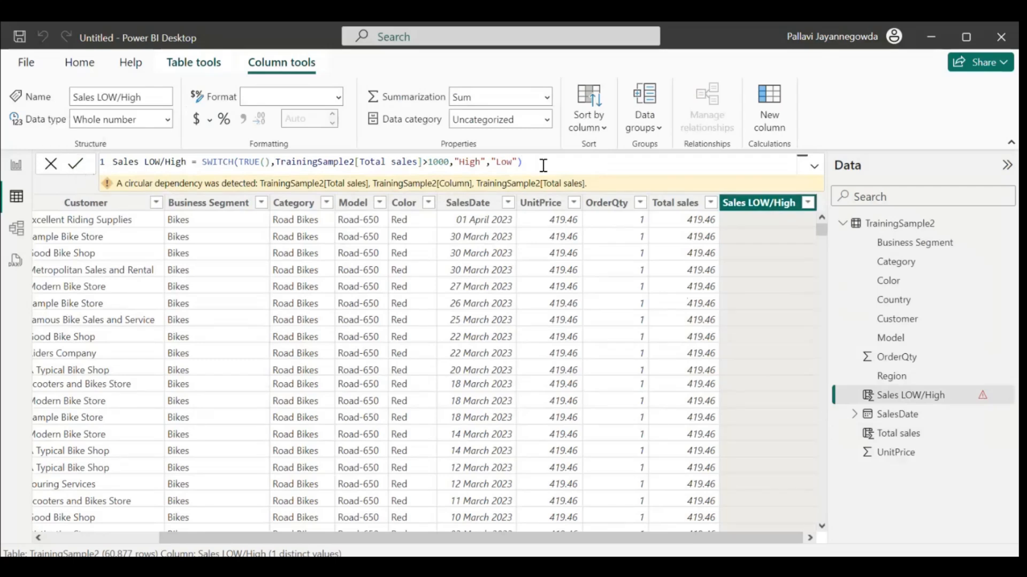
Recommit the Sales LOW/High formula to recalculate it.
click(122, 119)
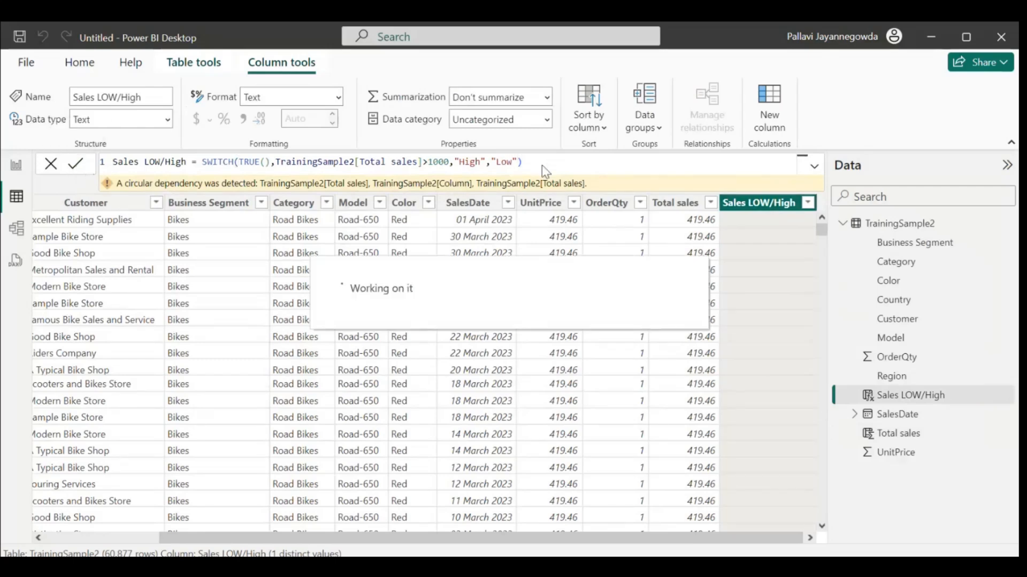
click(75, 164)
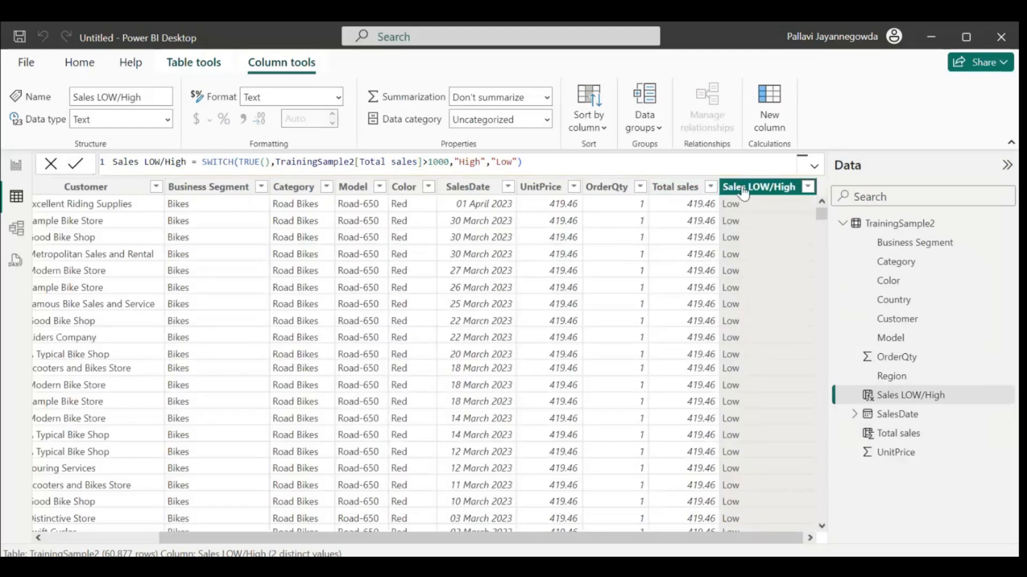
mouse_move(760, 187)
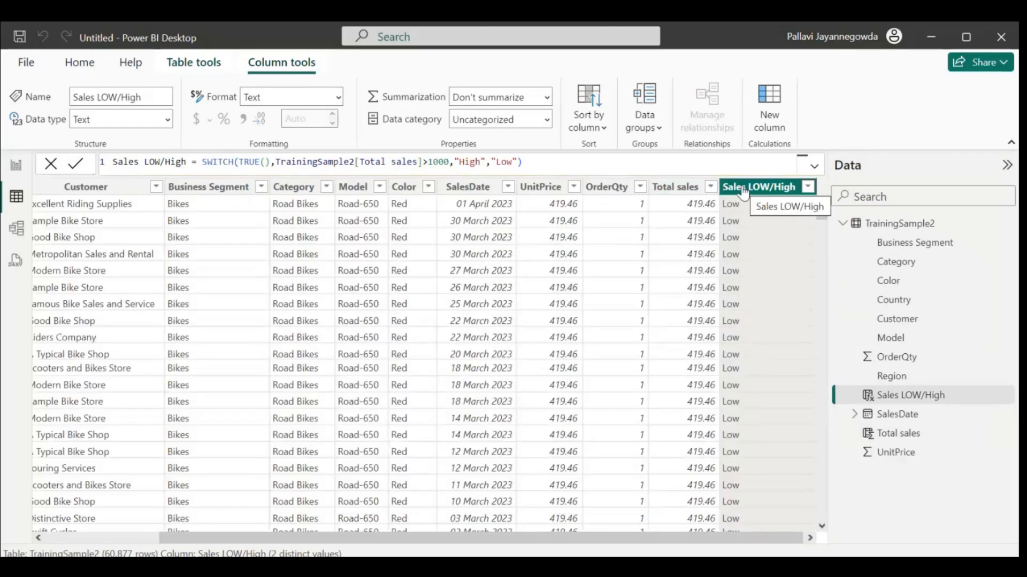